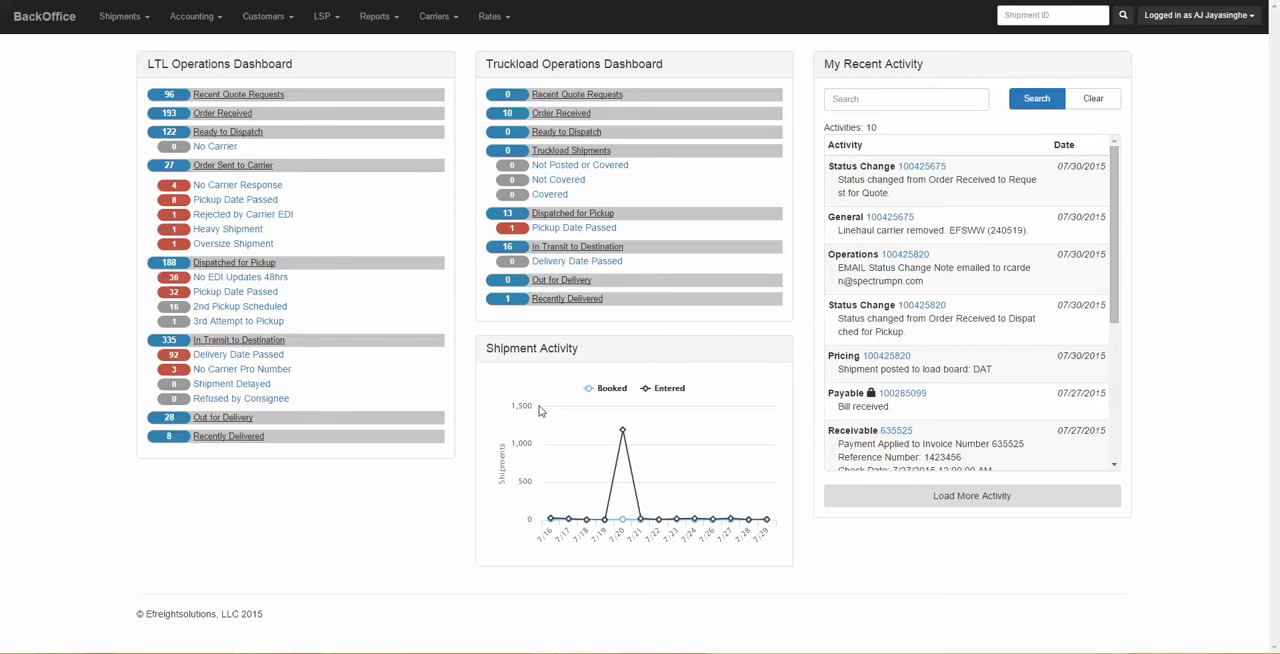
mouse_move(117, 17)
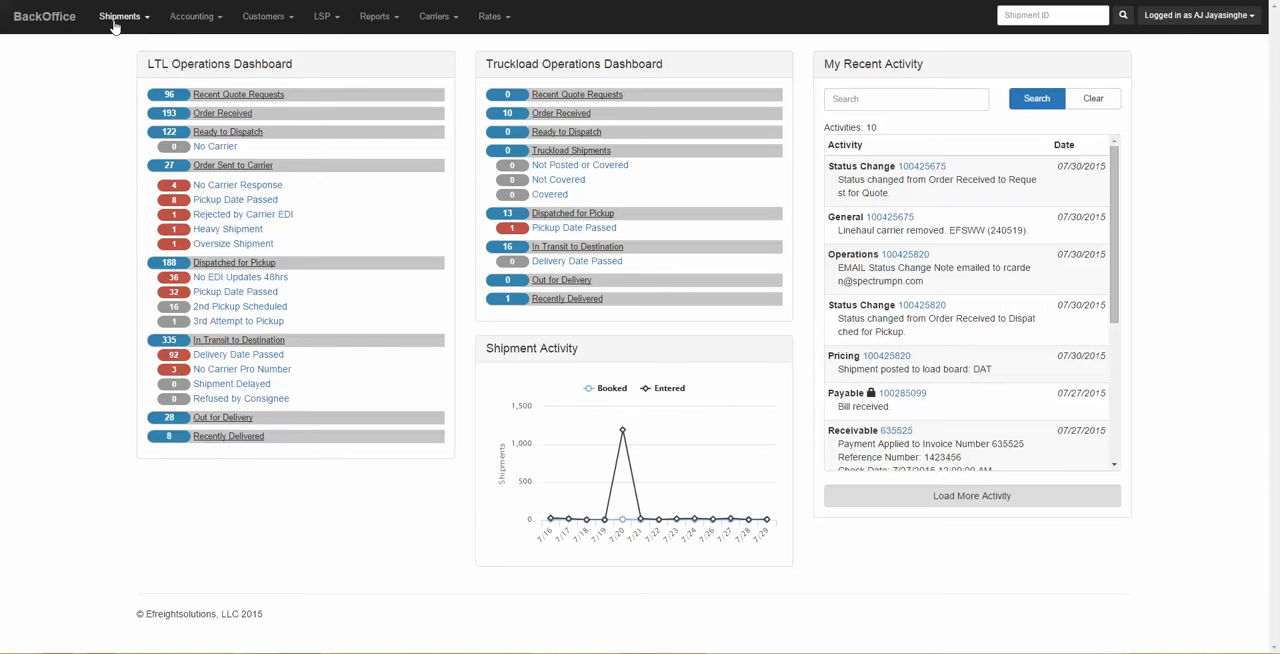
Start a new LTL shipment from the Shipments menu.
click(118, 17)
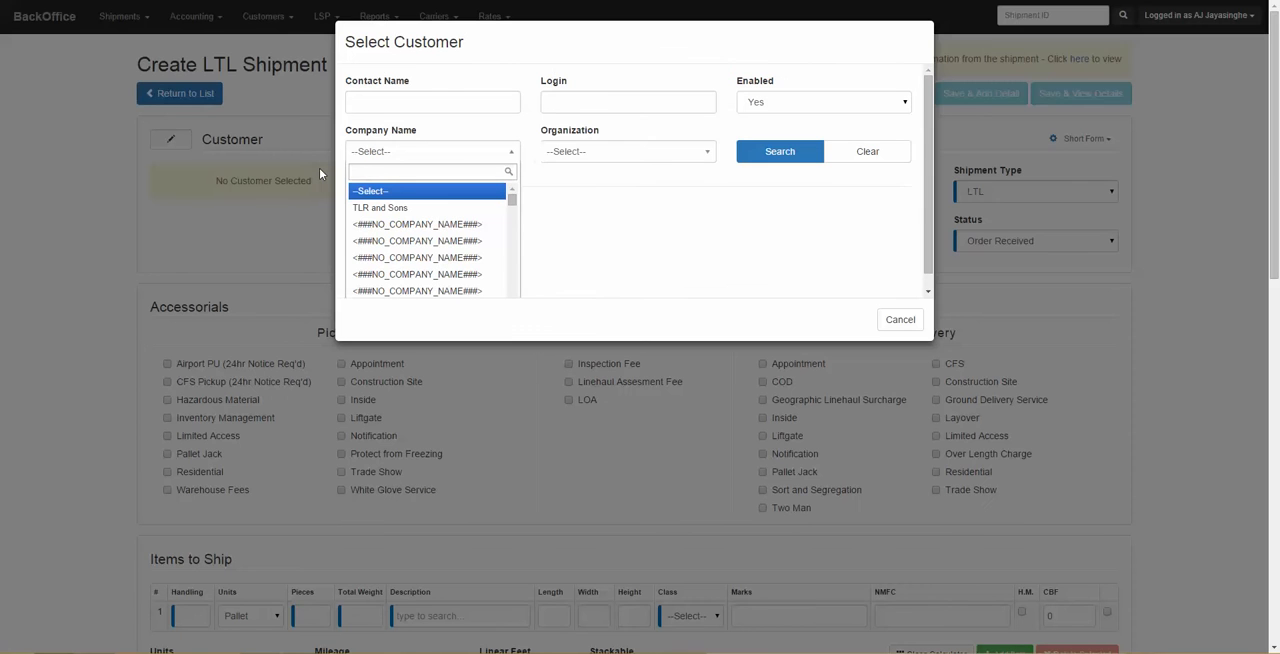
Look up 'aj' and assign AJ TEST CA (Cerritos, CA) as the shipment's customer.
click(427, 170)
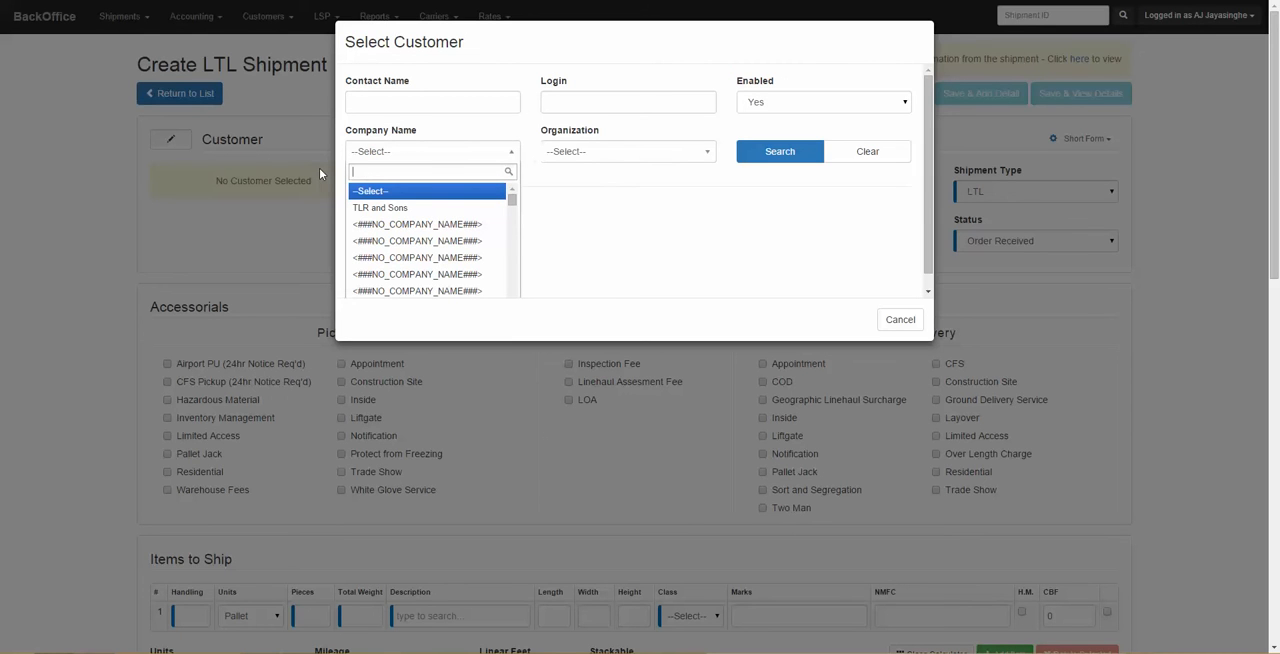
text(aj)
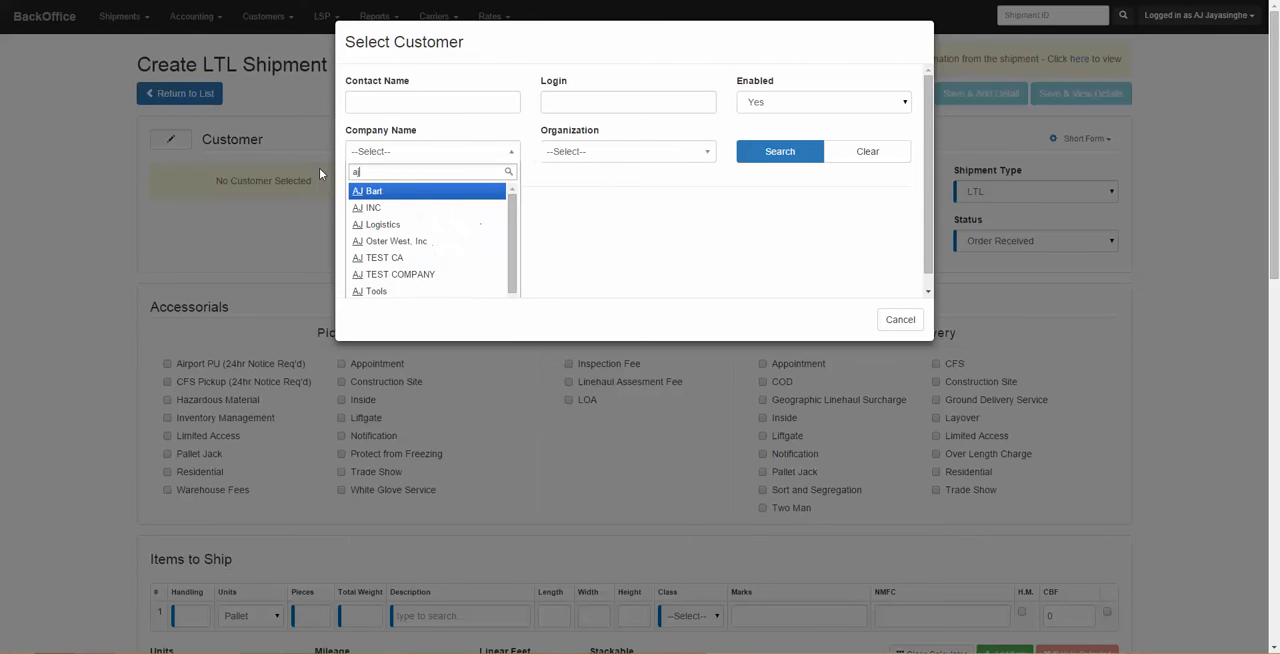
click(384, 257)
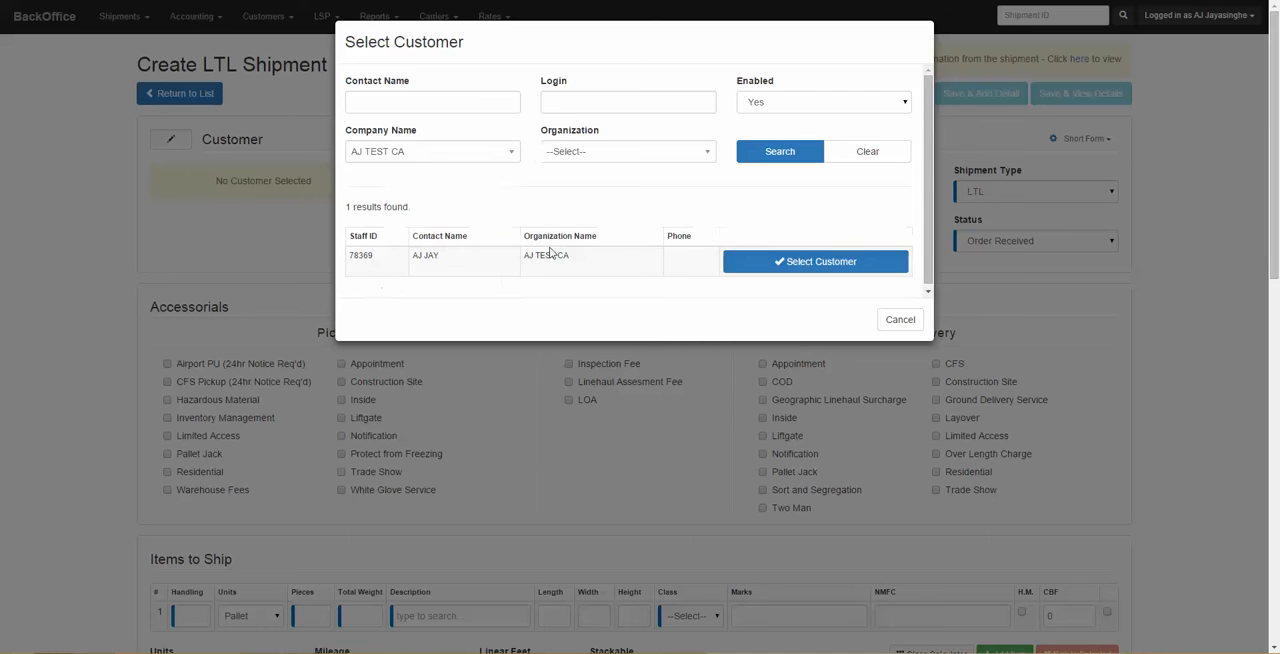
click(815, 261)
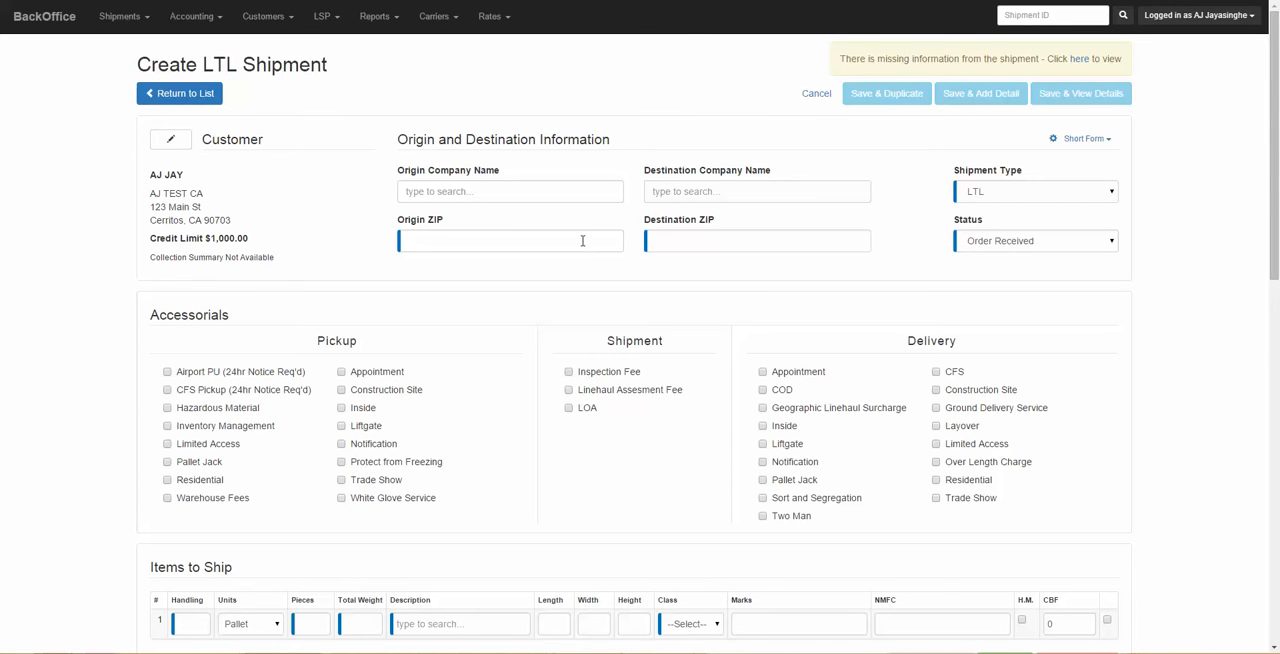
Enter origin ZIP 90703 and destination ZIP 90210.
text(90703)
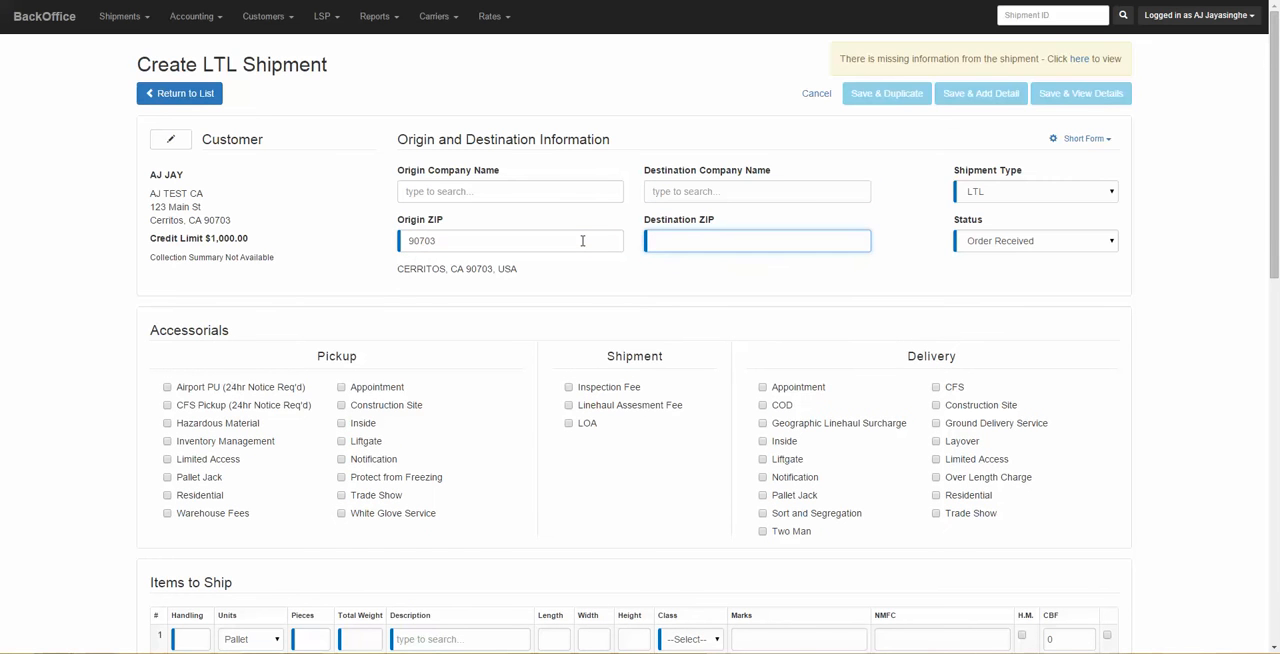
text(90210)
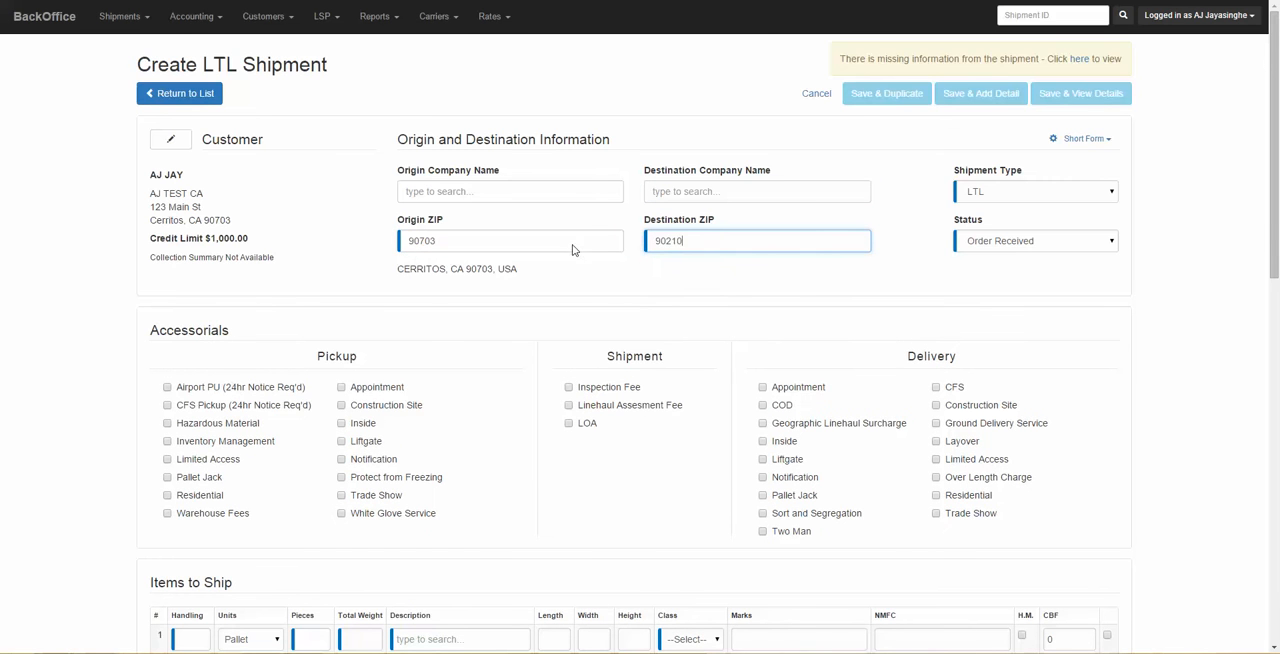
scroll(down, 3)
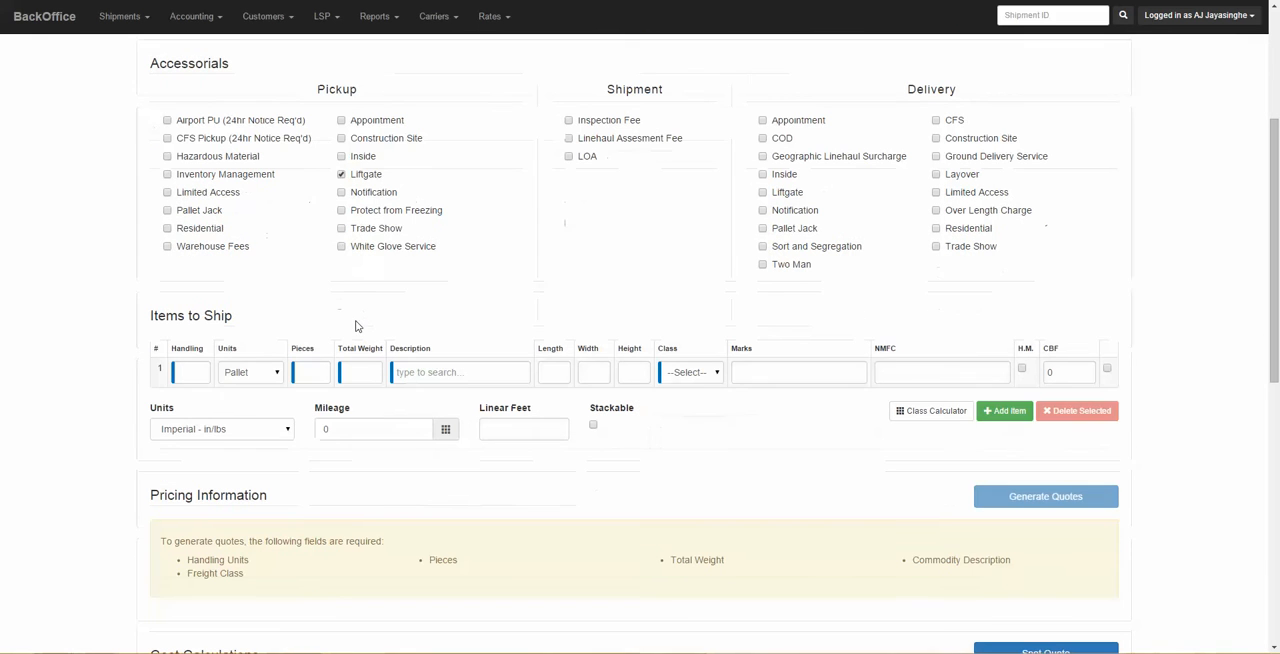
Fill item 1 with 1 handling unit, 25 pieces, 250 lbs, description 'test'.
click(190, 372)
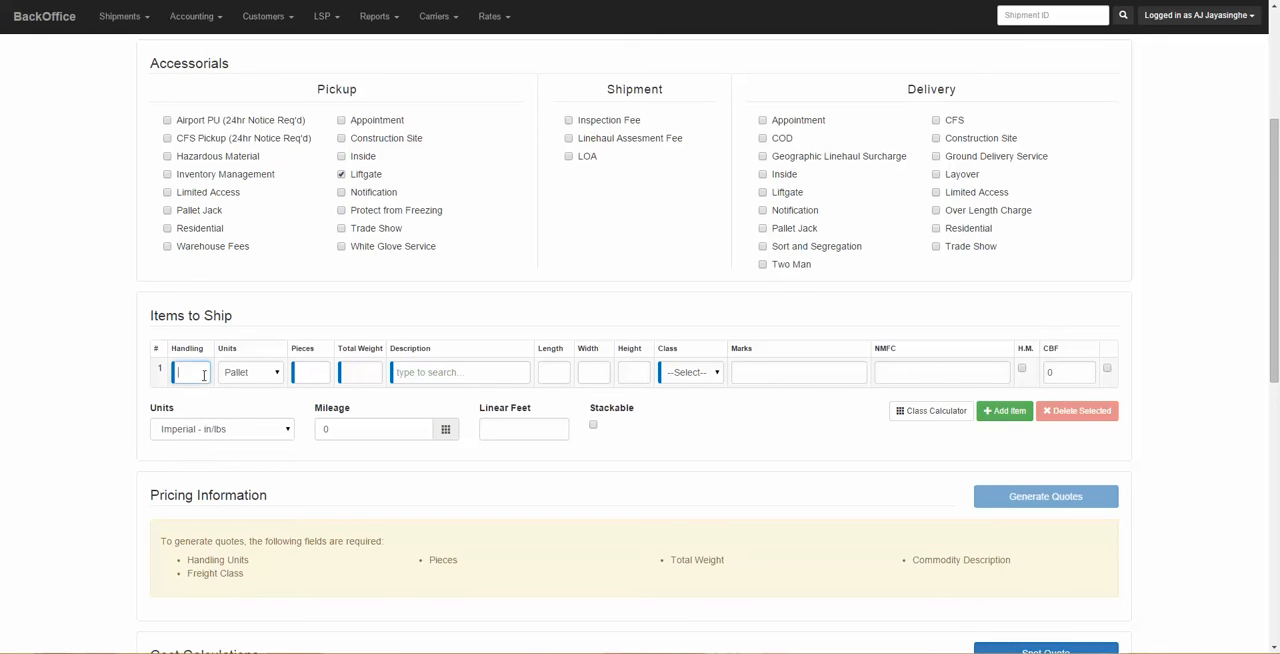
text(1)
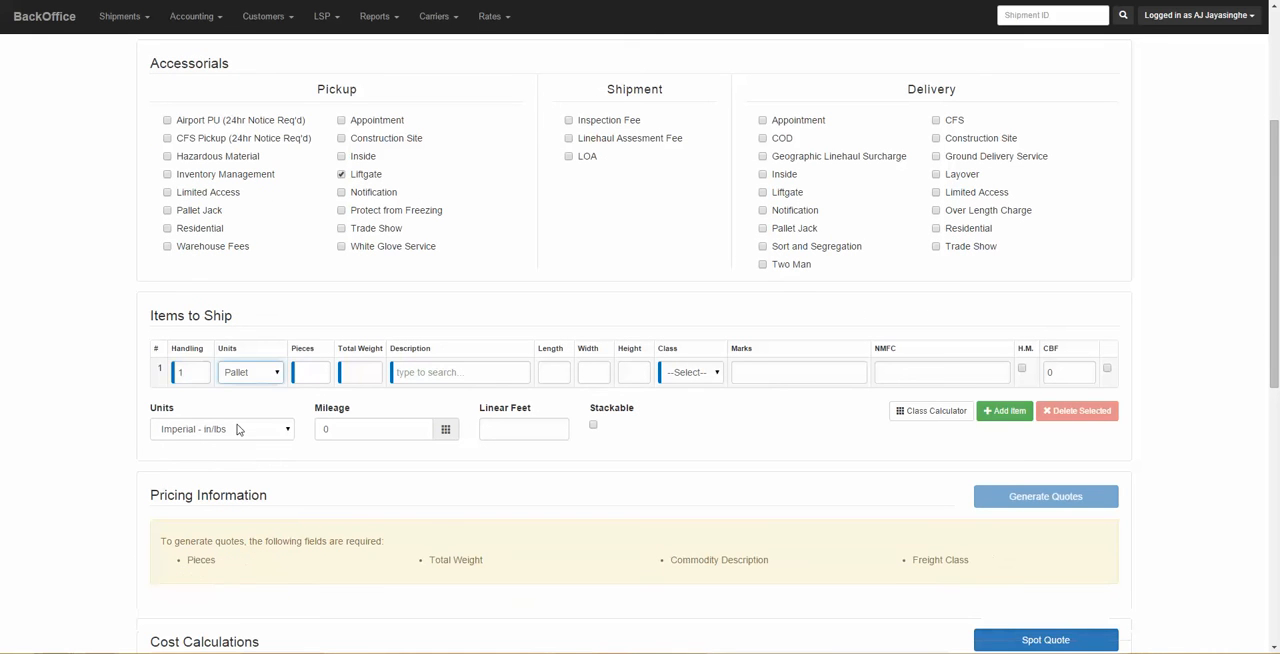
text(25)
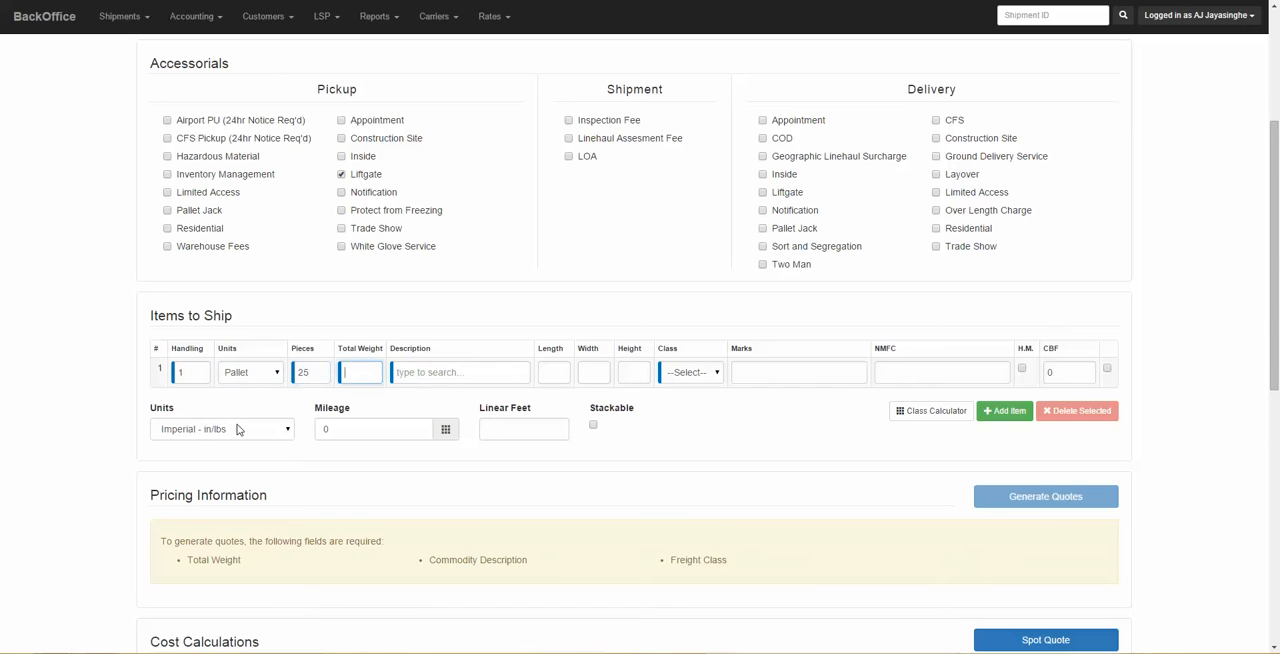
text(250)
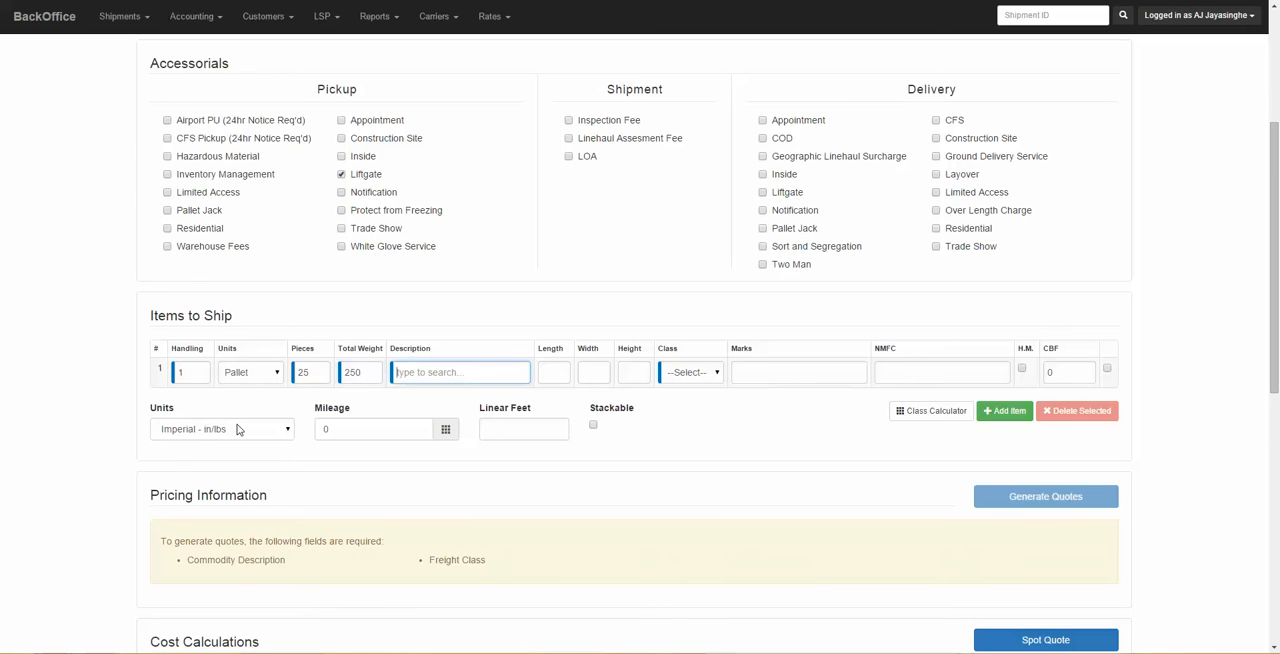
text(test)
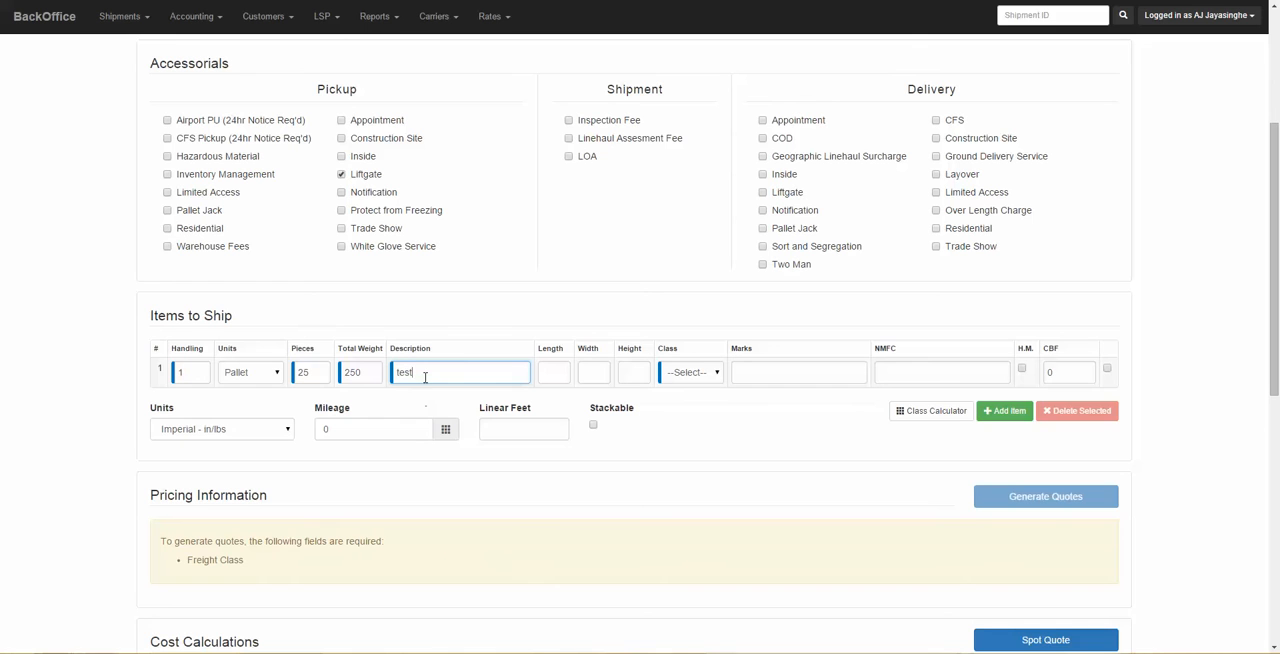
mouse_move(463, 391)
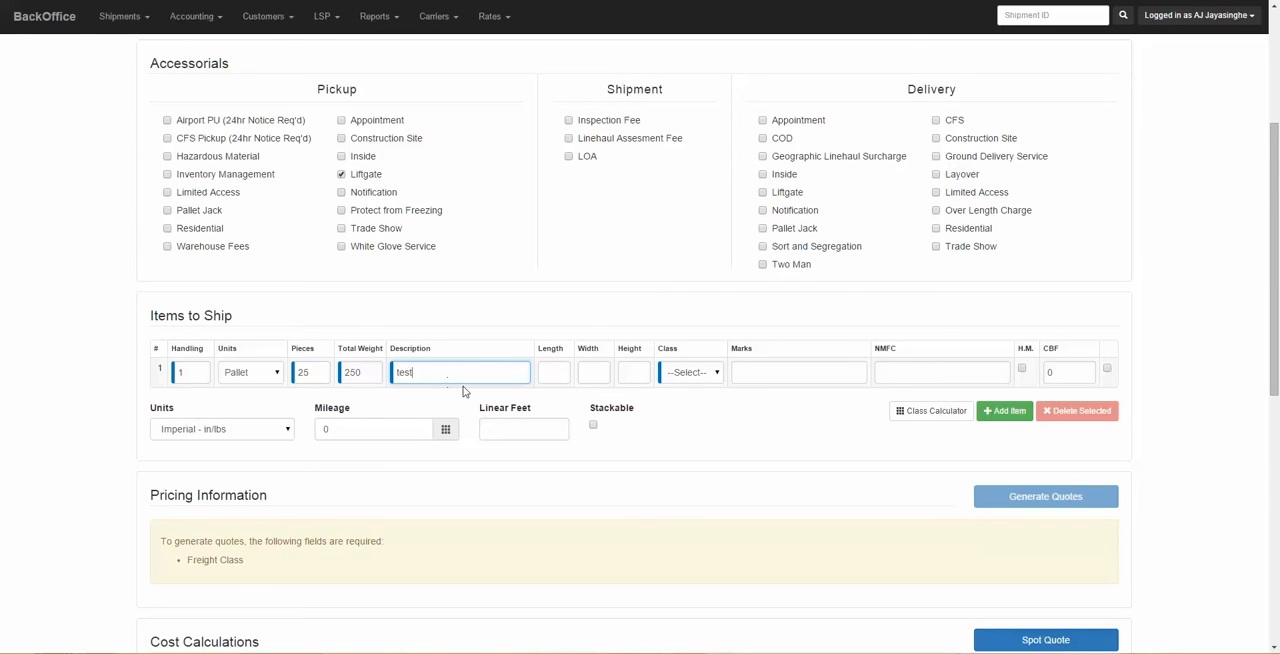
mouse_move(653, 389)
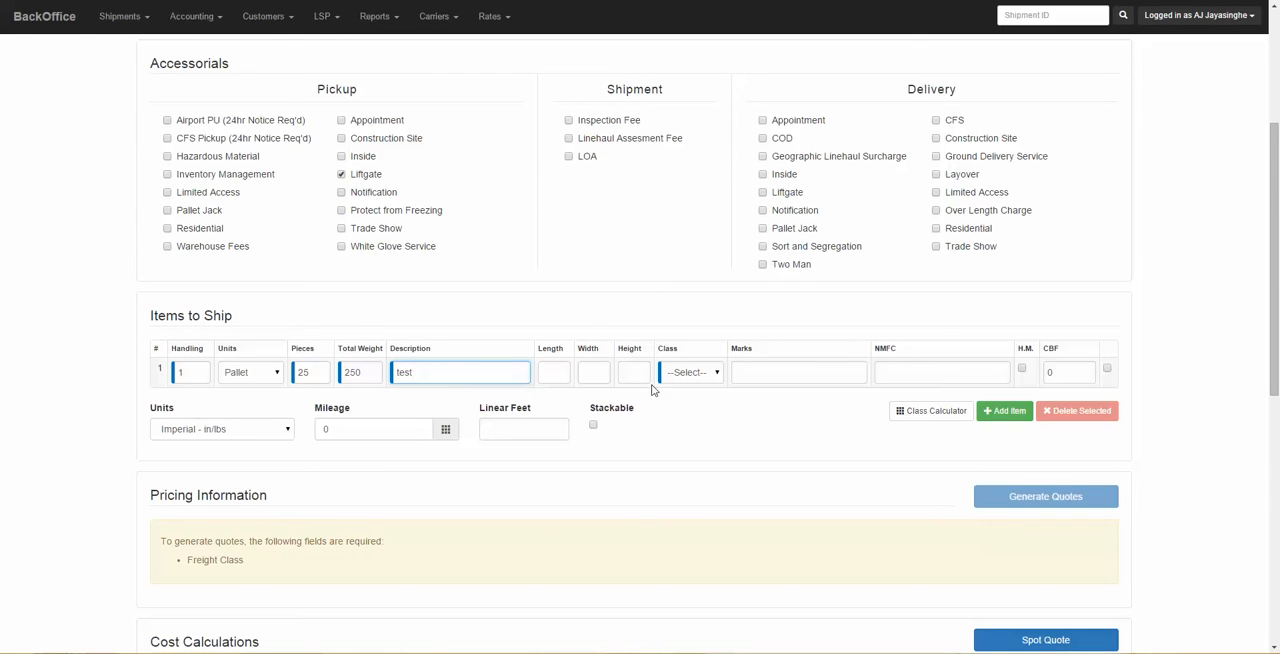
Give item 1 dimensions 25×28×85 and freight class 50.
click(690, 372)
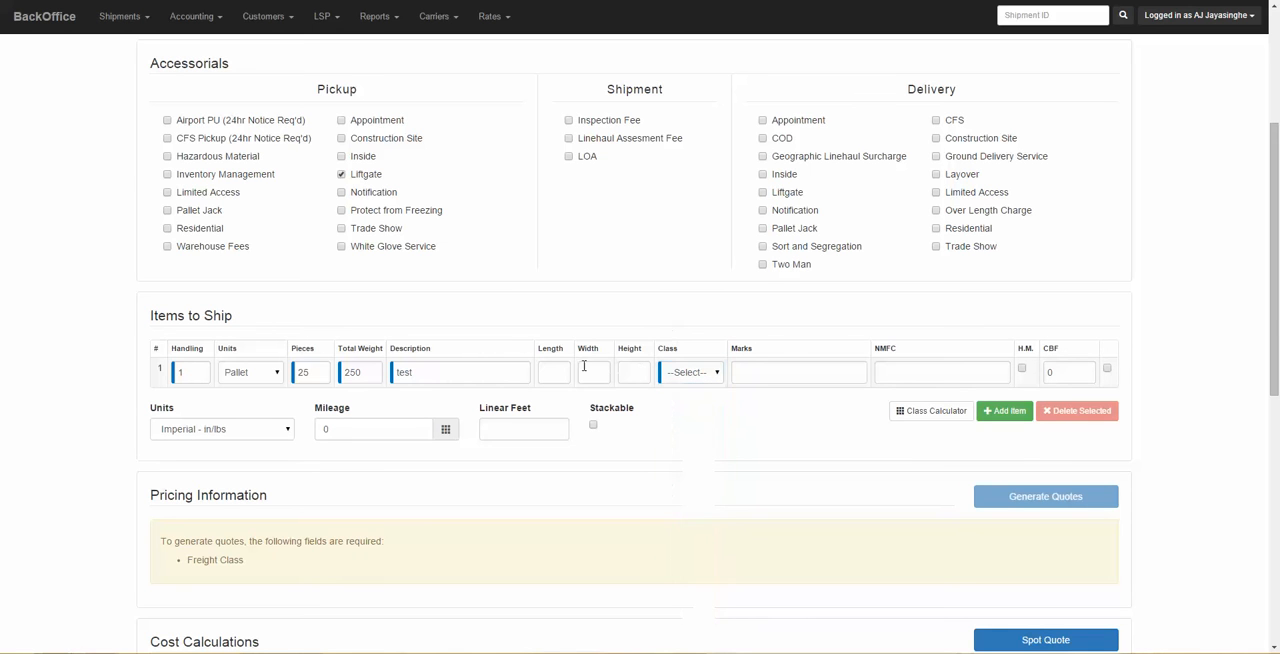
text(25)
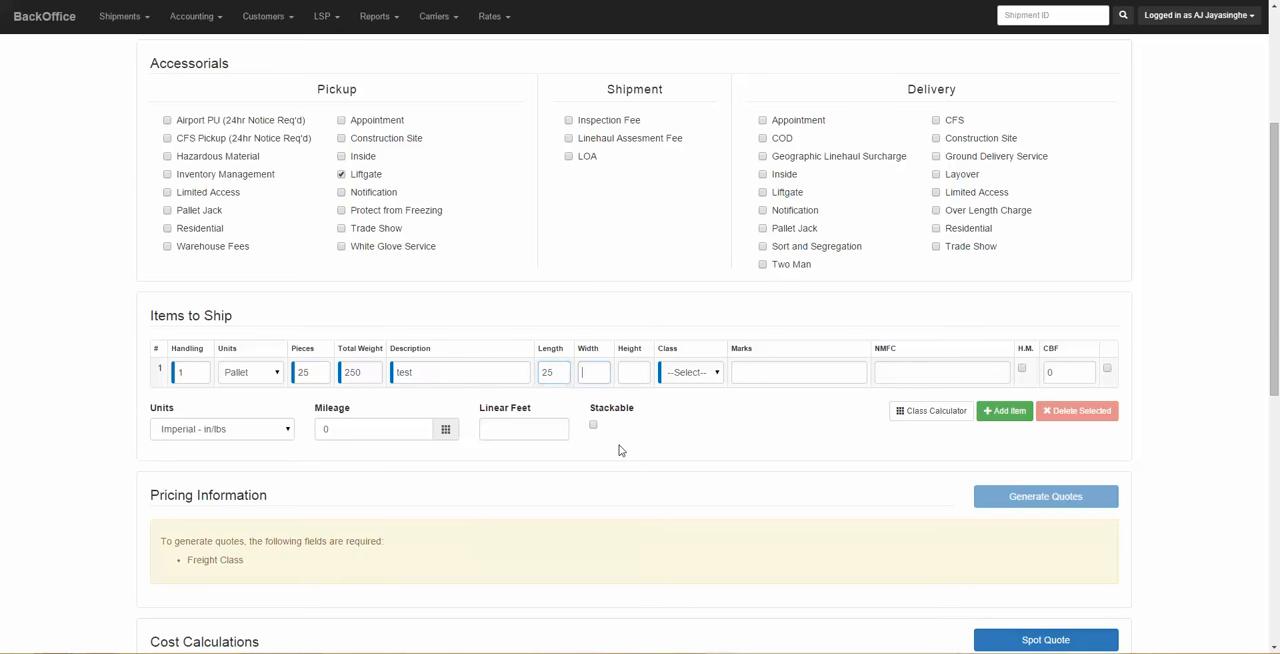
text(28)
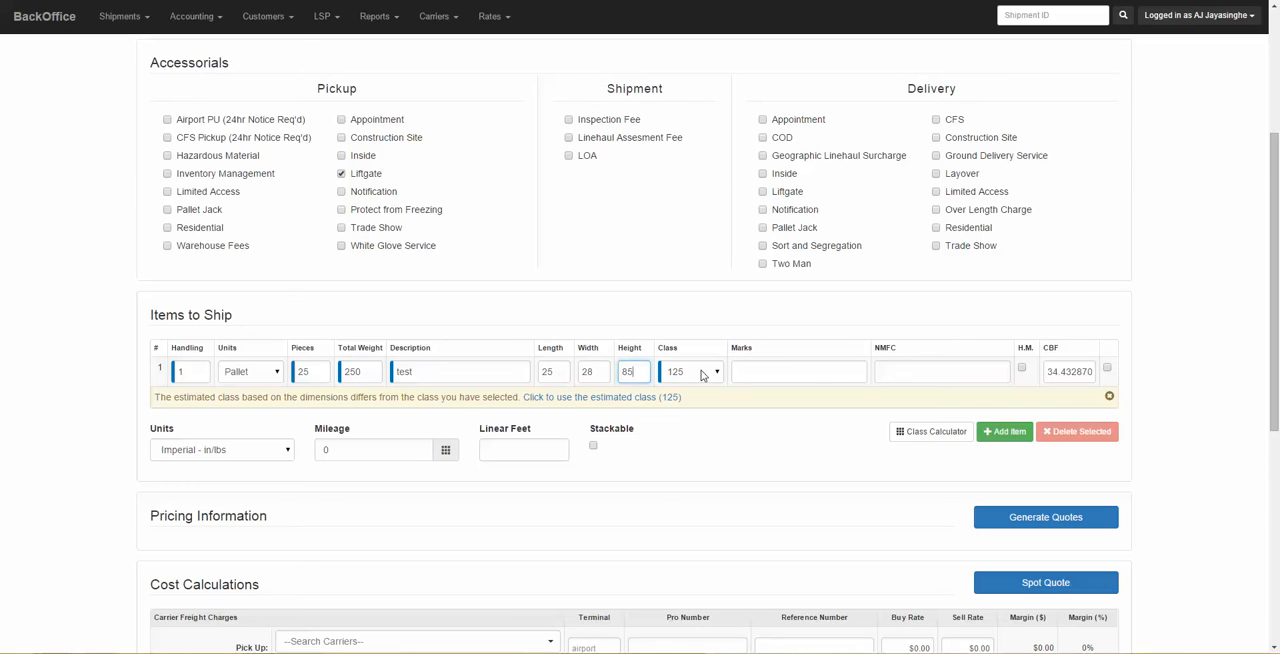
click(690, 372)
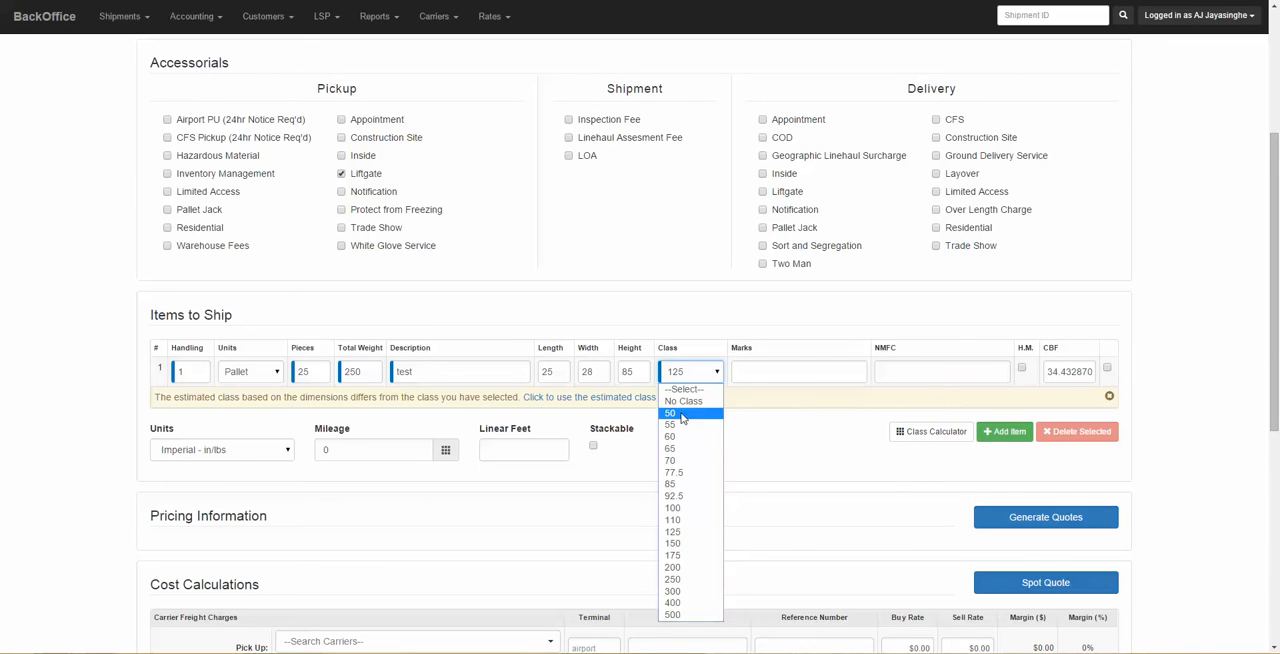
click(670, 413)
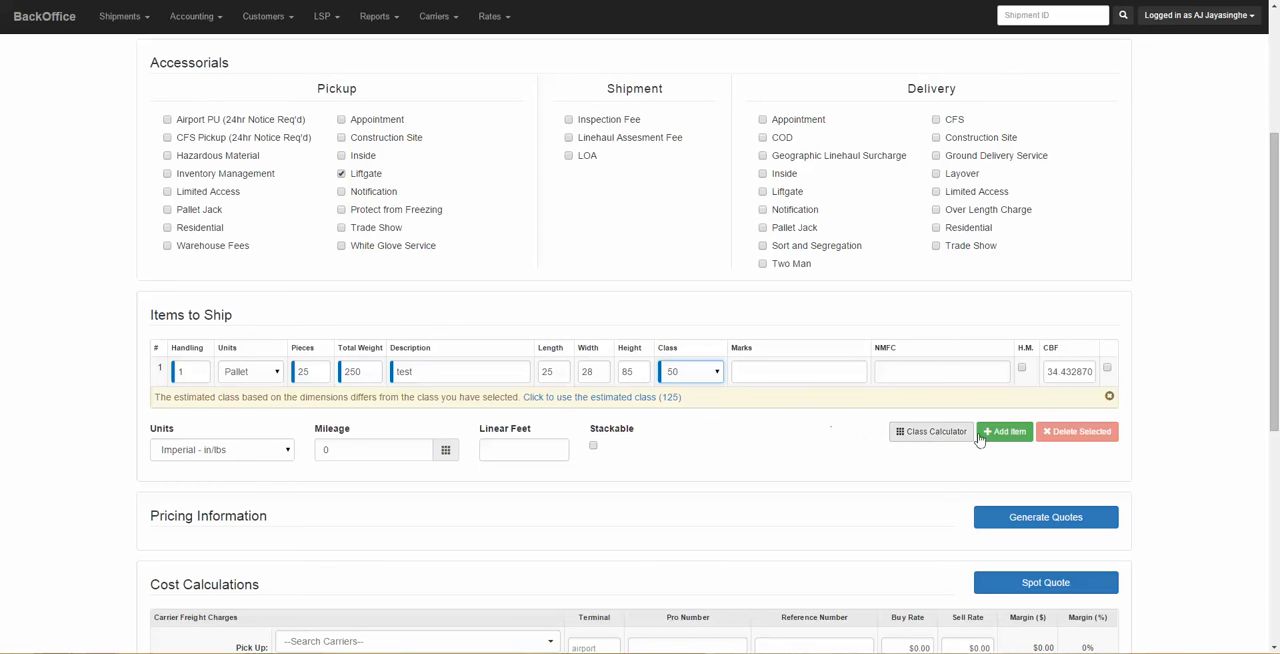
Add item 2: 1 handling unit, description 'test', freight class 150.
click(1004, 431)
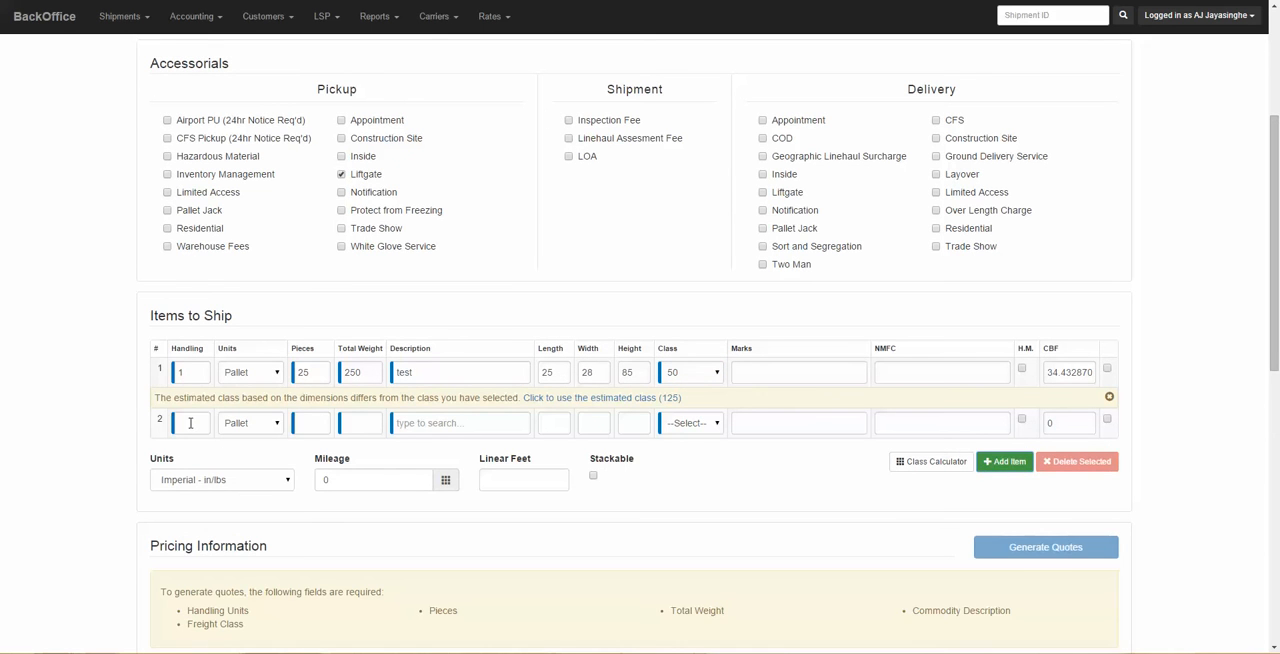
text(1)
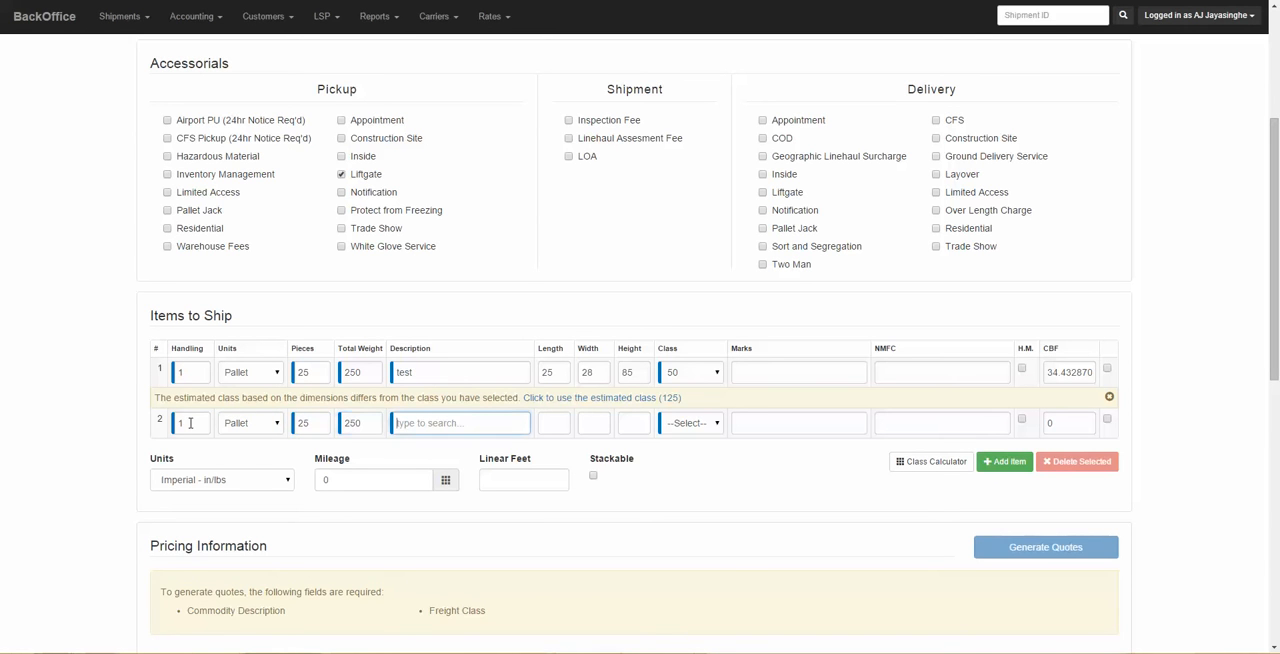
text(test)
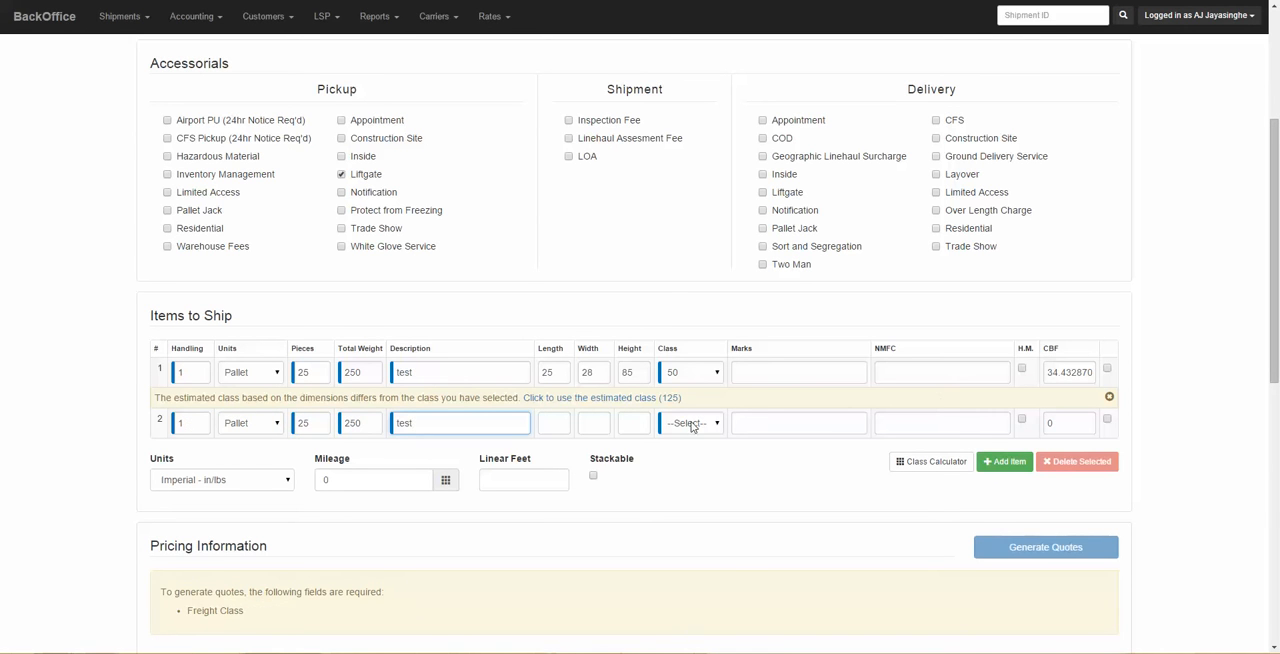
click(690, 423)
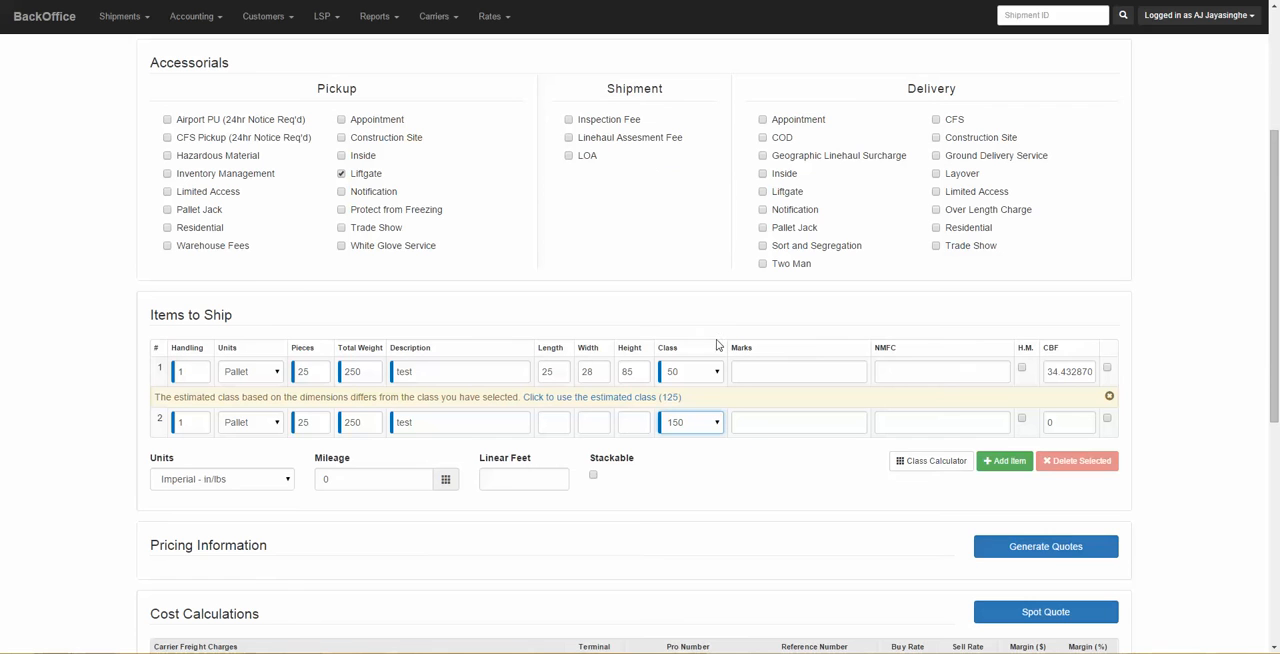
click(1046, 546)
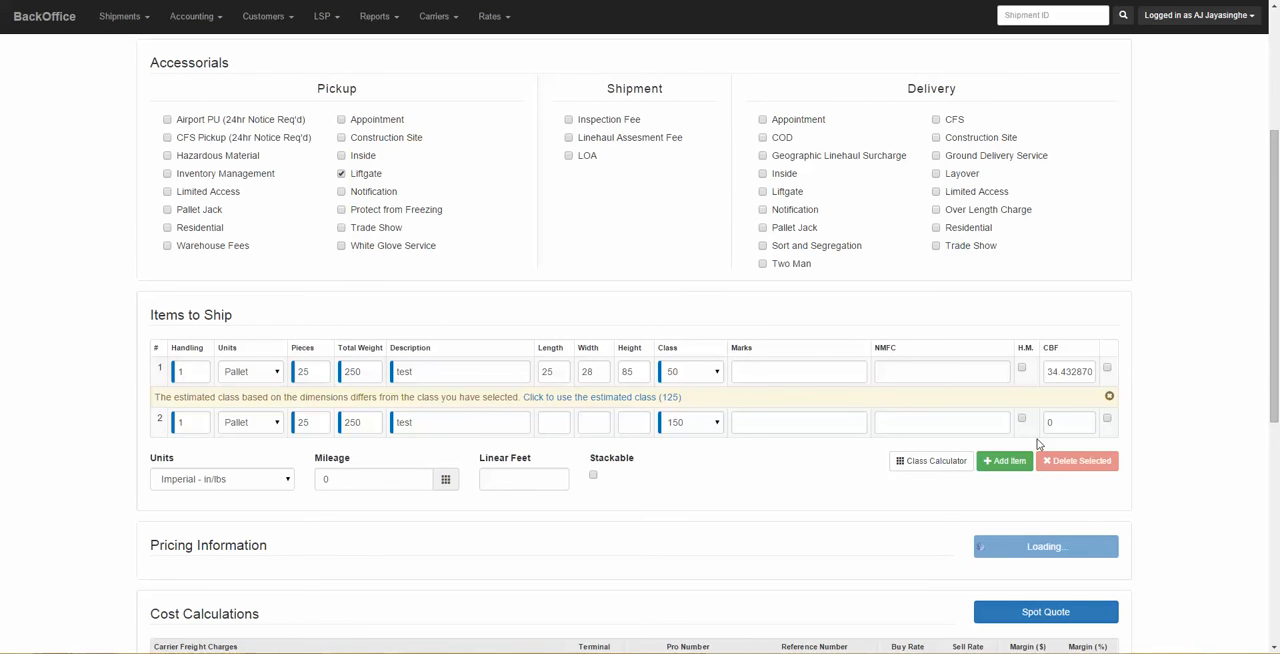
Scroll down to review the seven carrier quotes in Pricing Information.
scroll(down, 3)
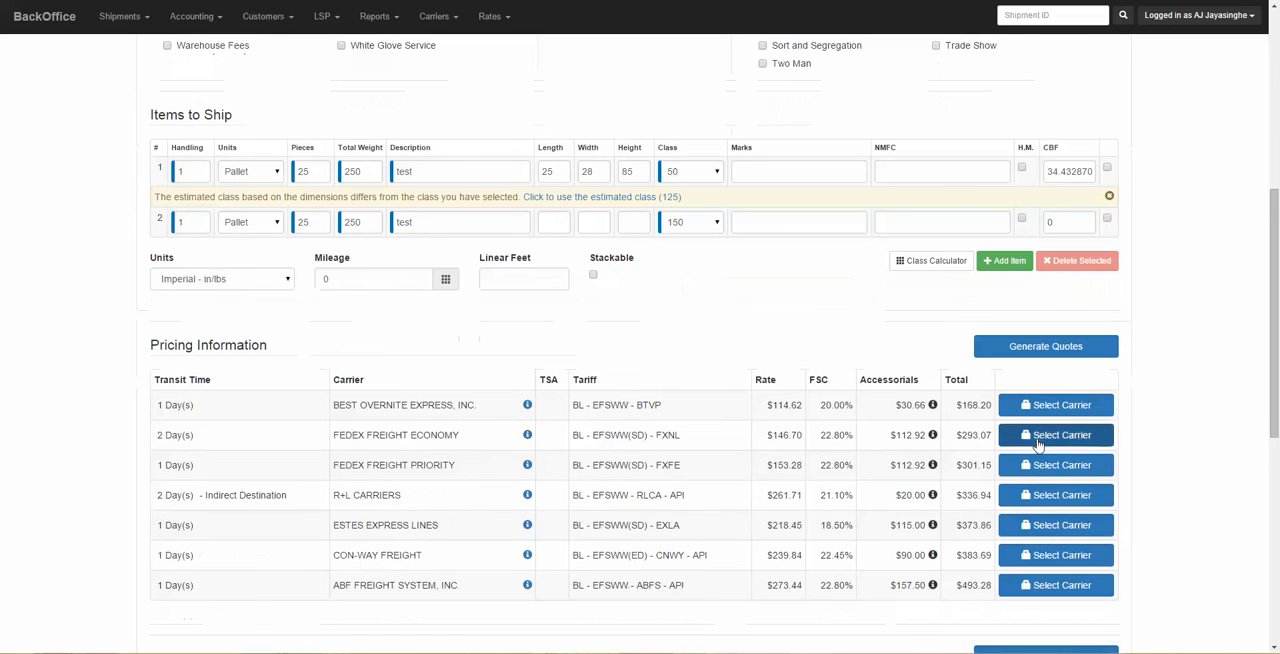
scroll(down, 3)
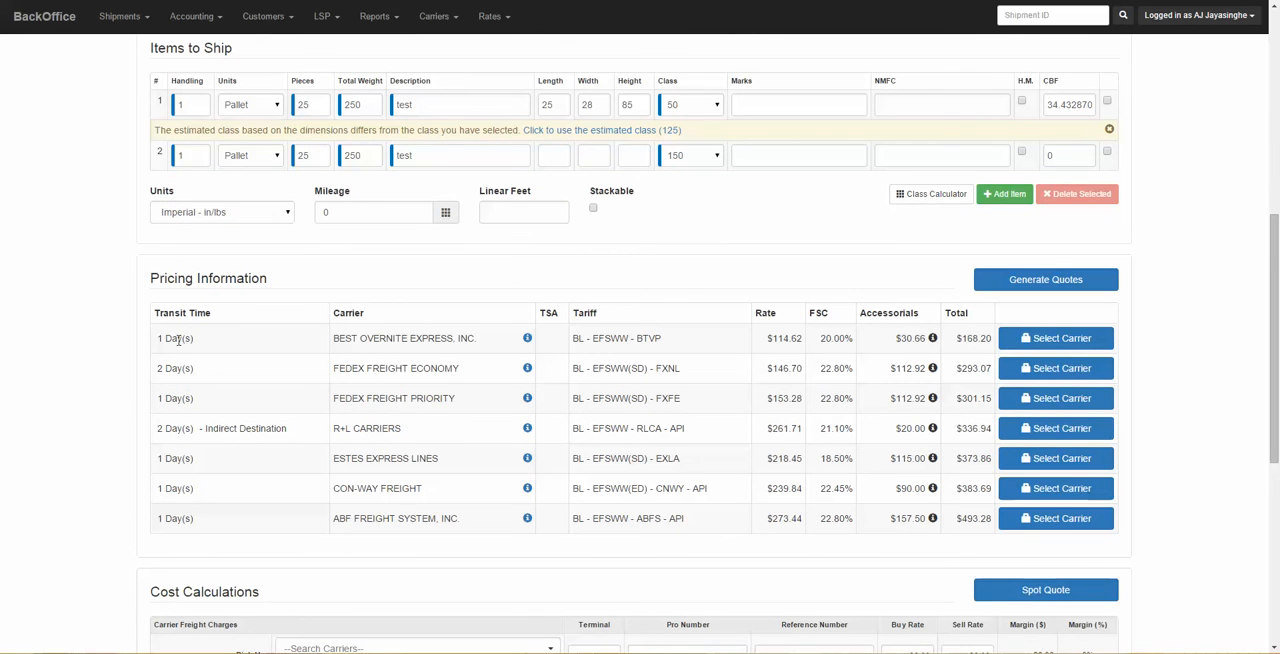
mouse_move(527, 338)
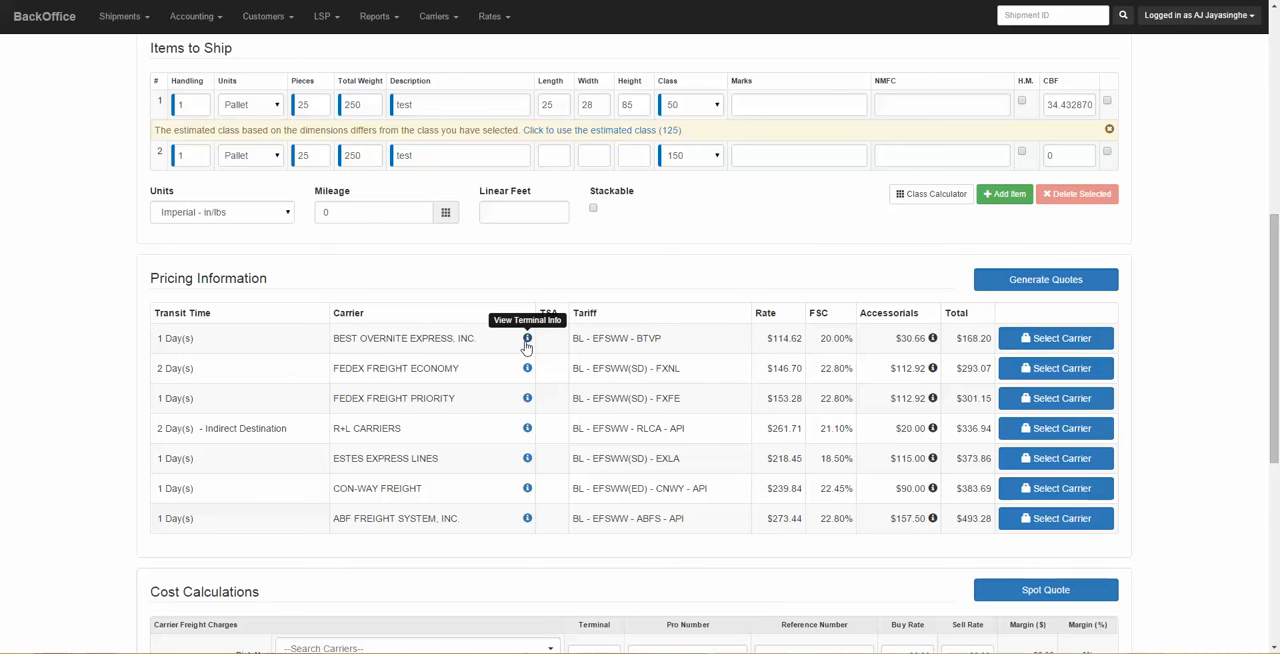
mouse_move(624, 324)
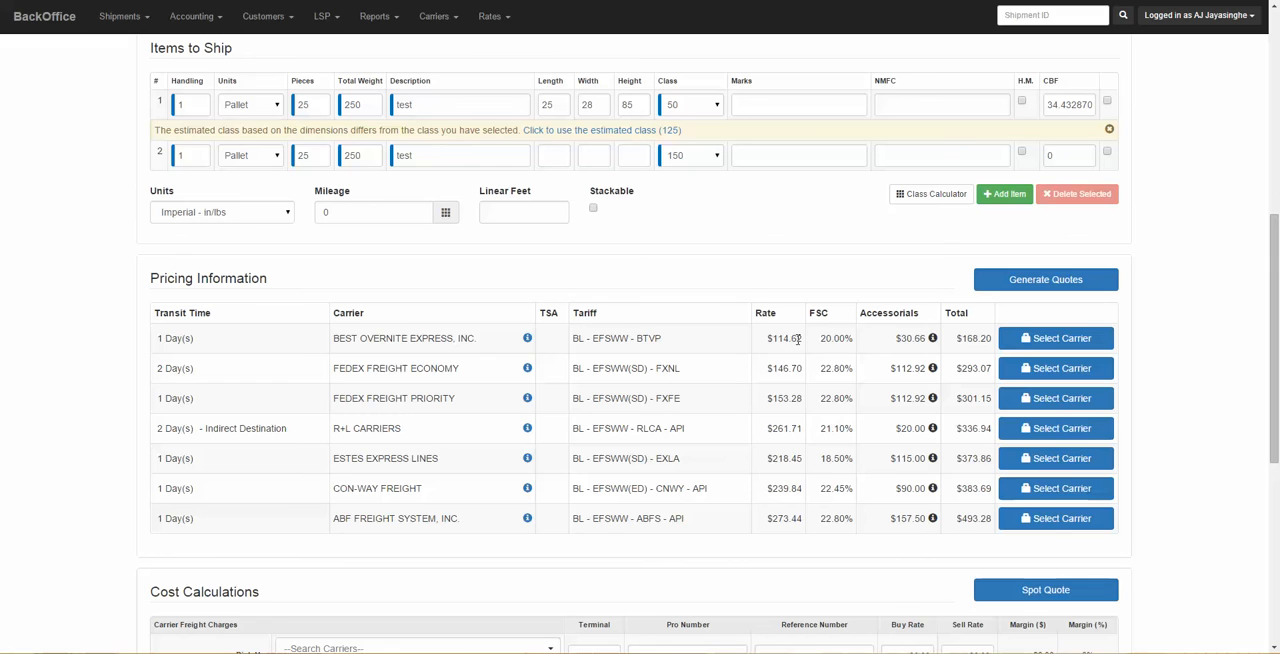
mouse_move(972, 360)
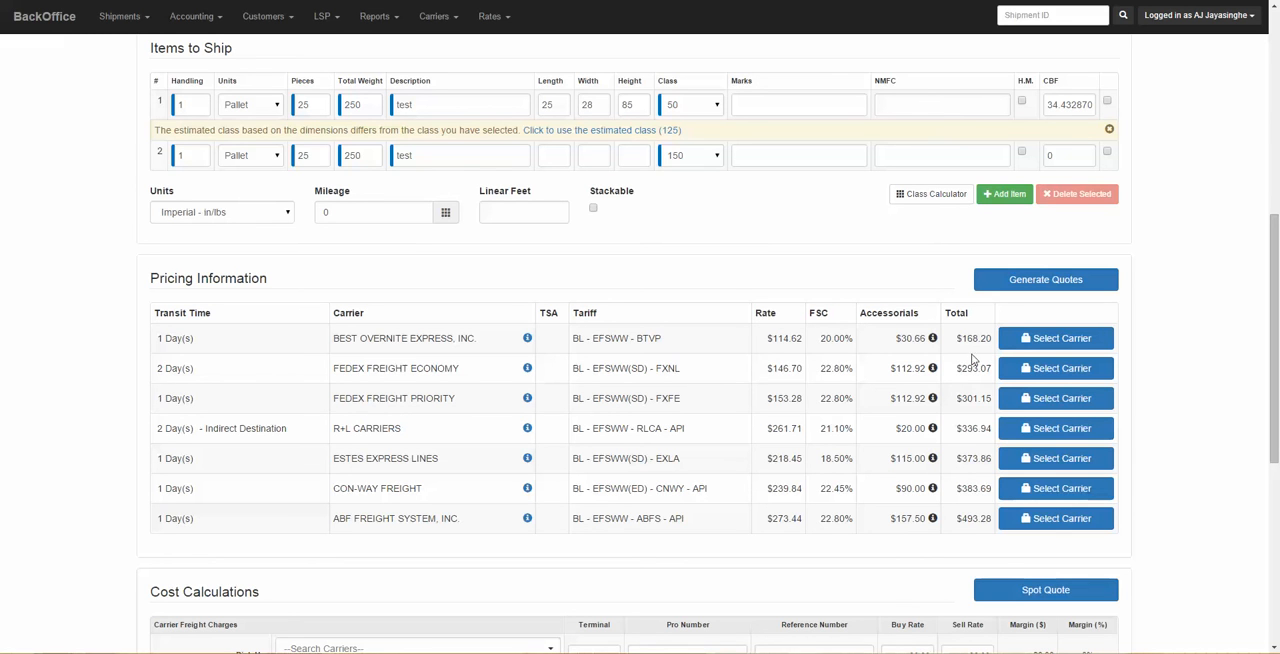
mouse_move(775, 384)
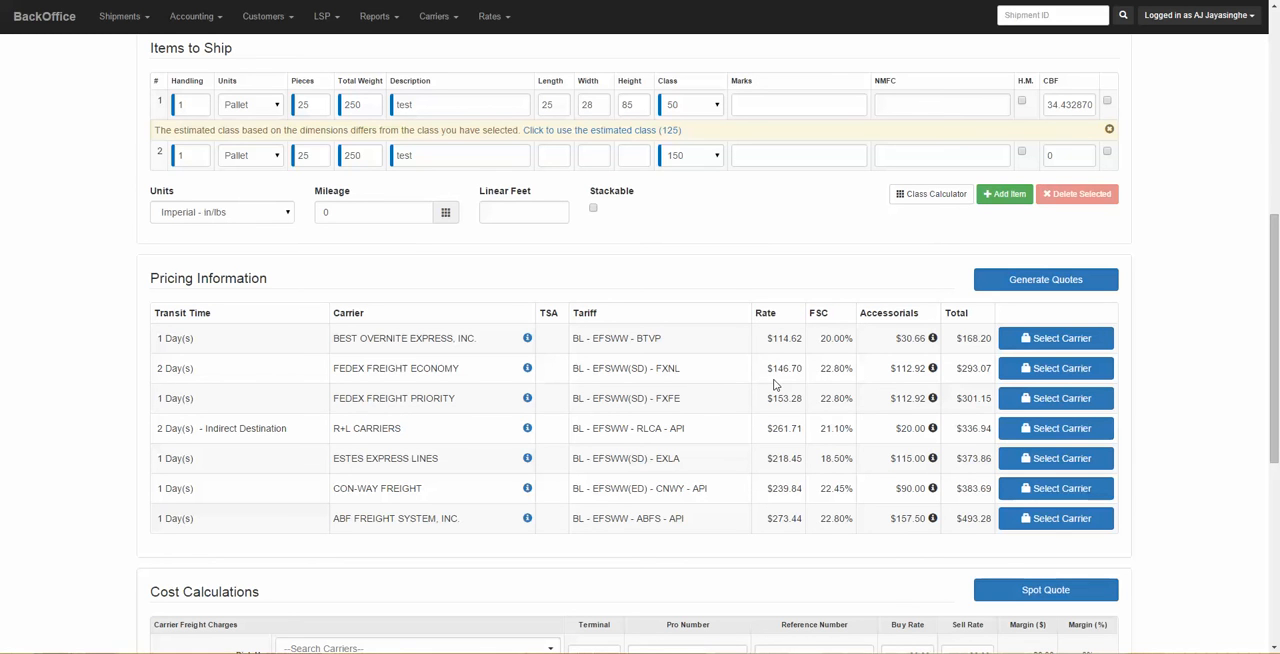
mouse_move(920, 368)
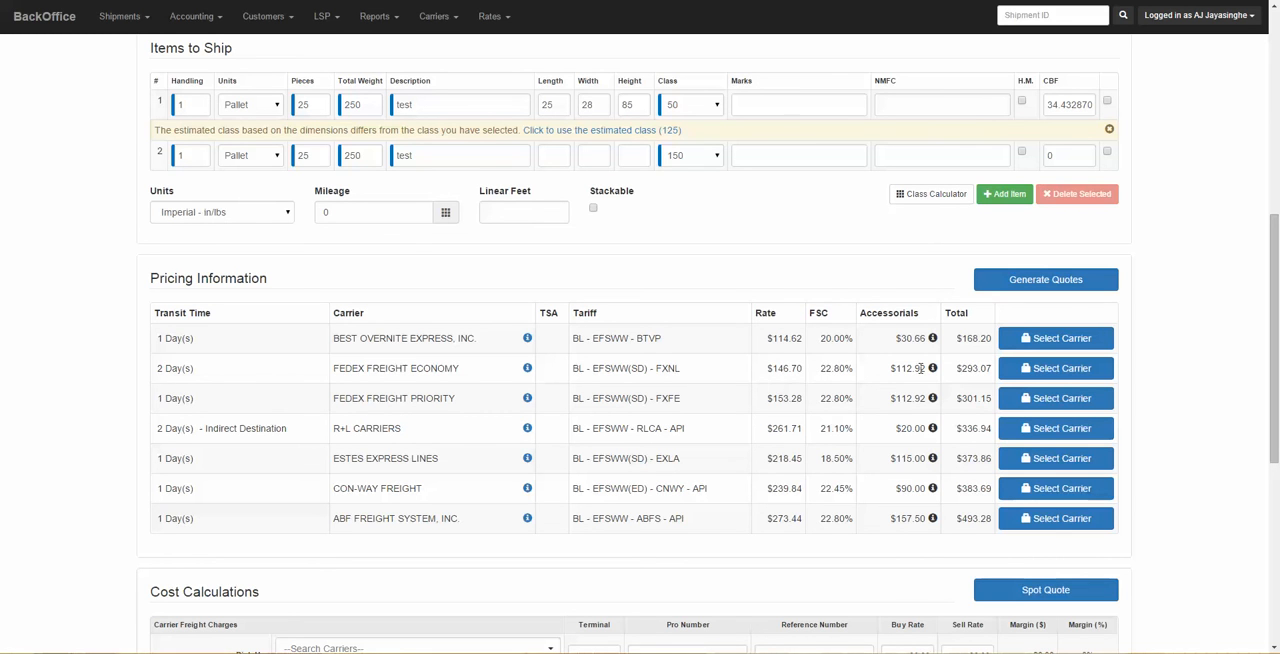
Select BEST OVERNITE EXPRESS, INC. as carrier and review the $168.20 cost calculations.
click(1056, 338)
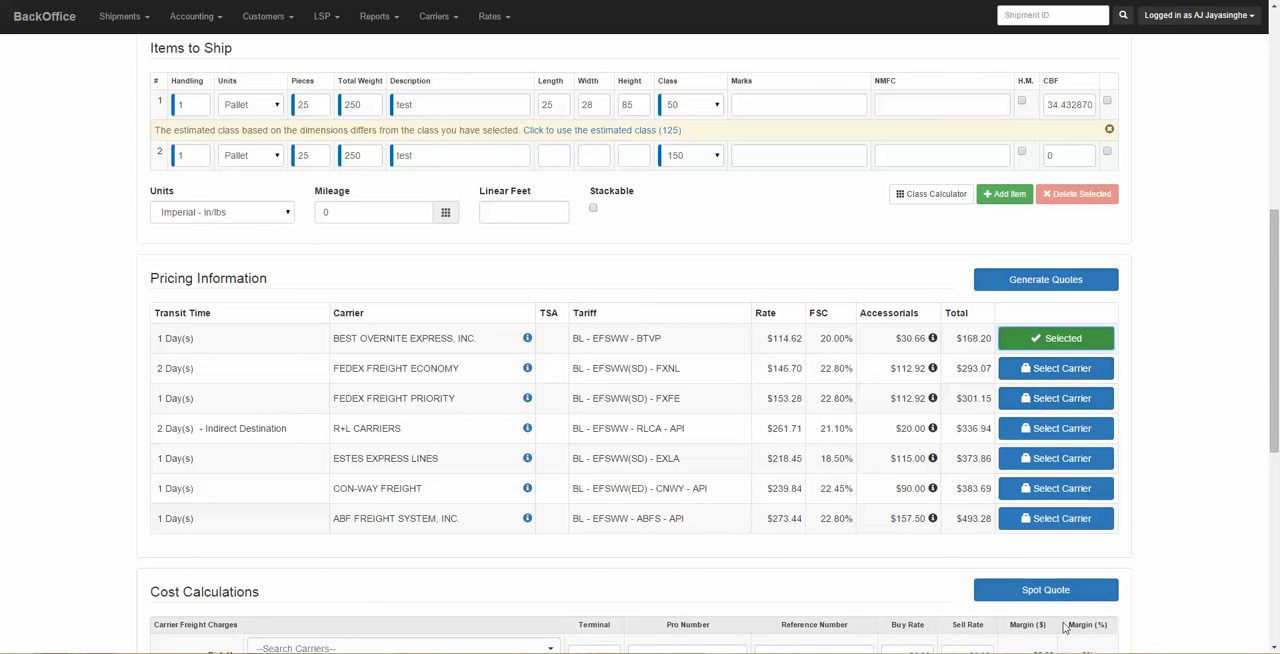
scroll(down, 3)
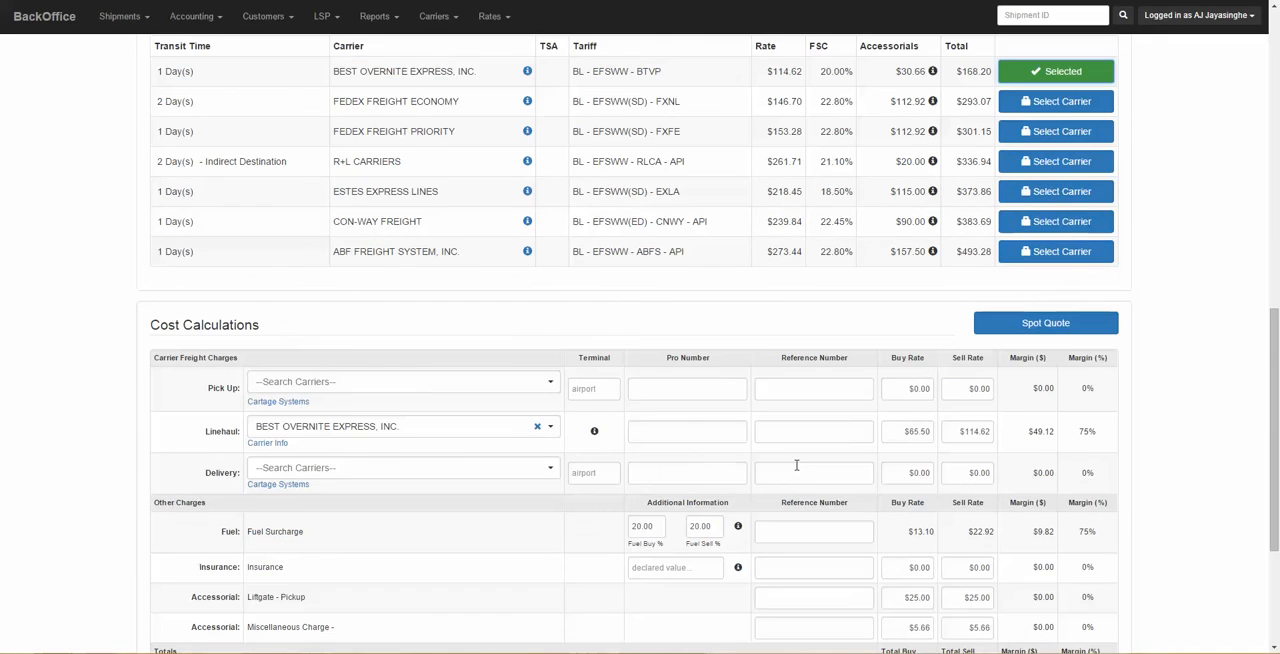
scroll(down, 3)
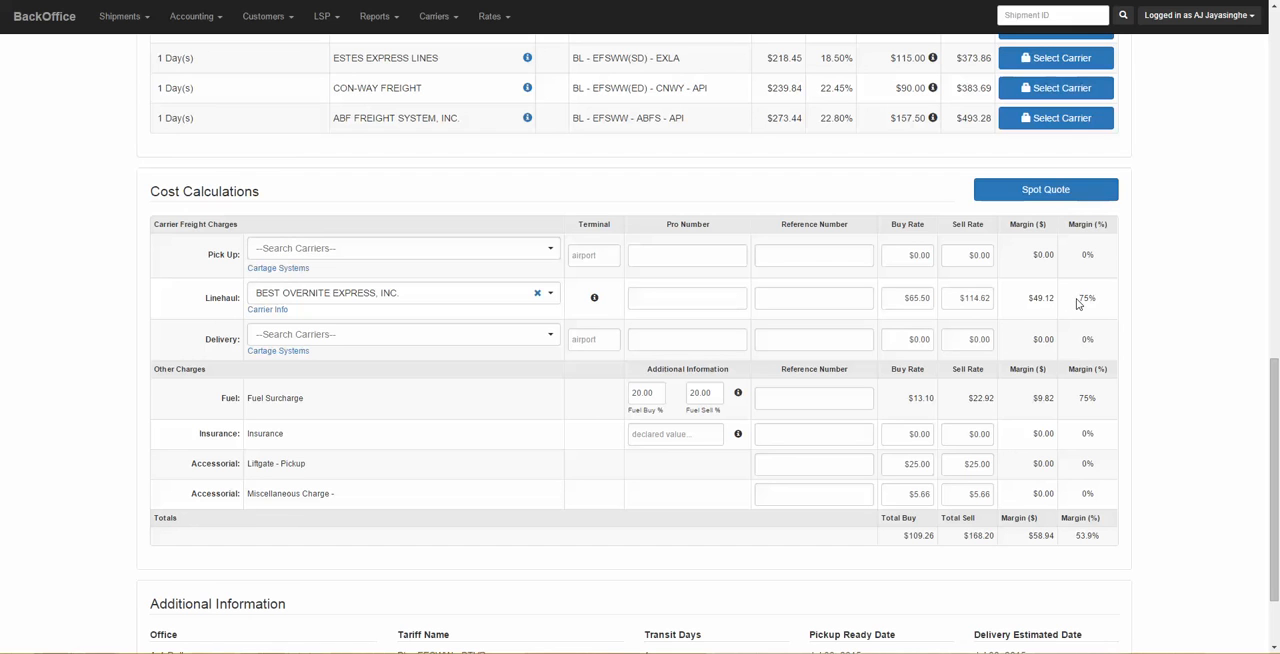
mouse_move(1063, 308)
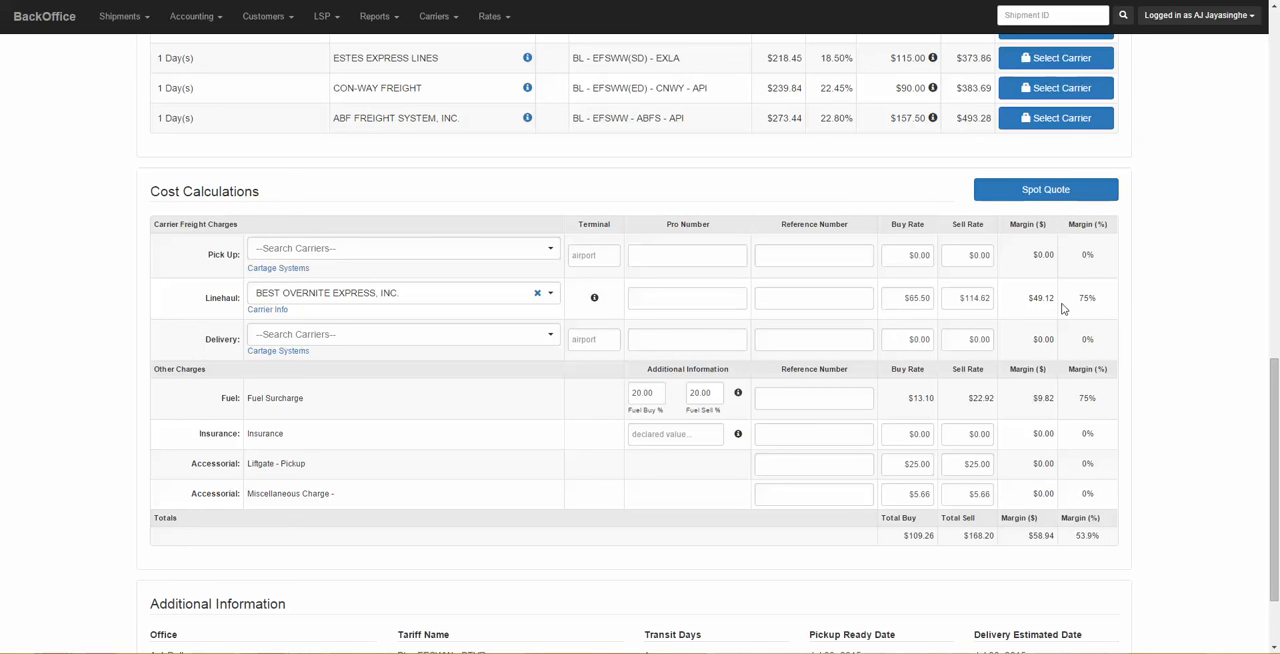
mouse_move(1092, 297)
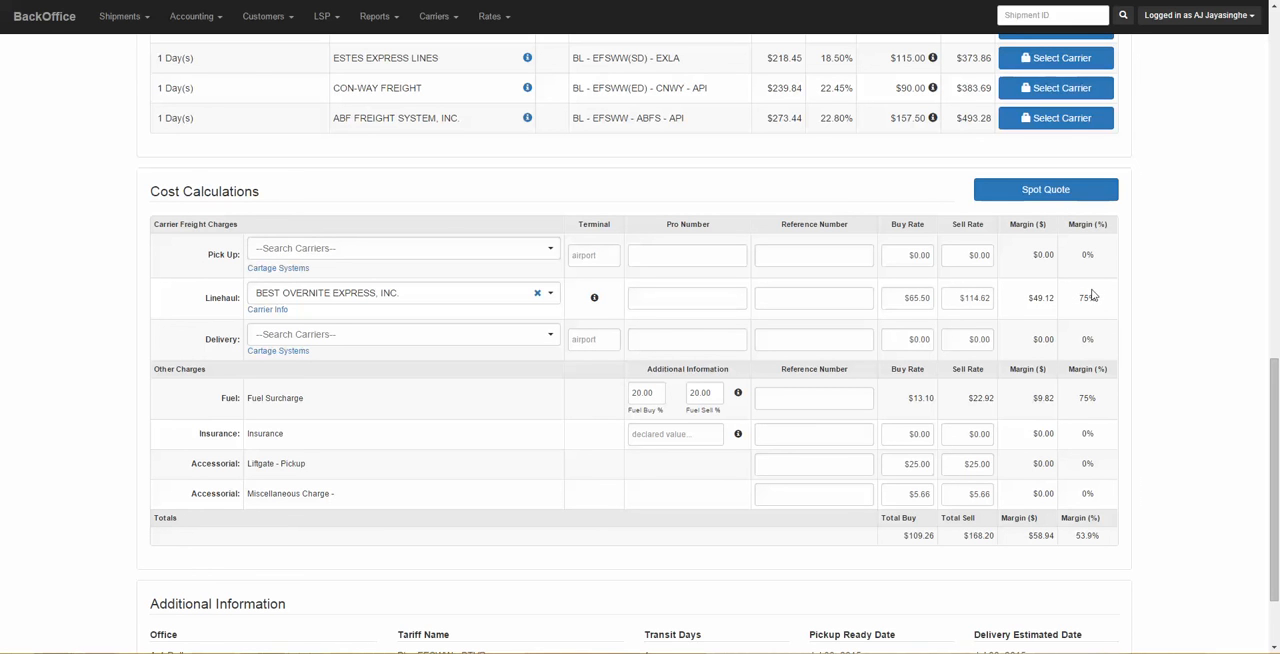
scroll(down, 3)
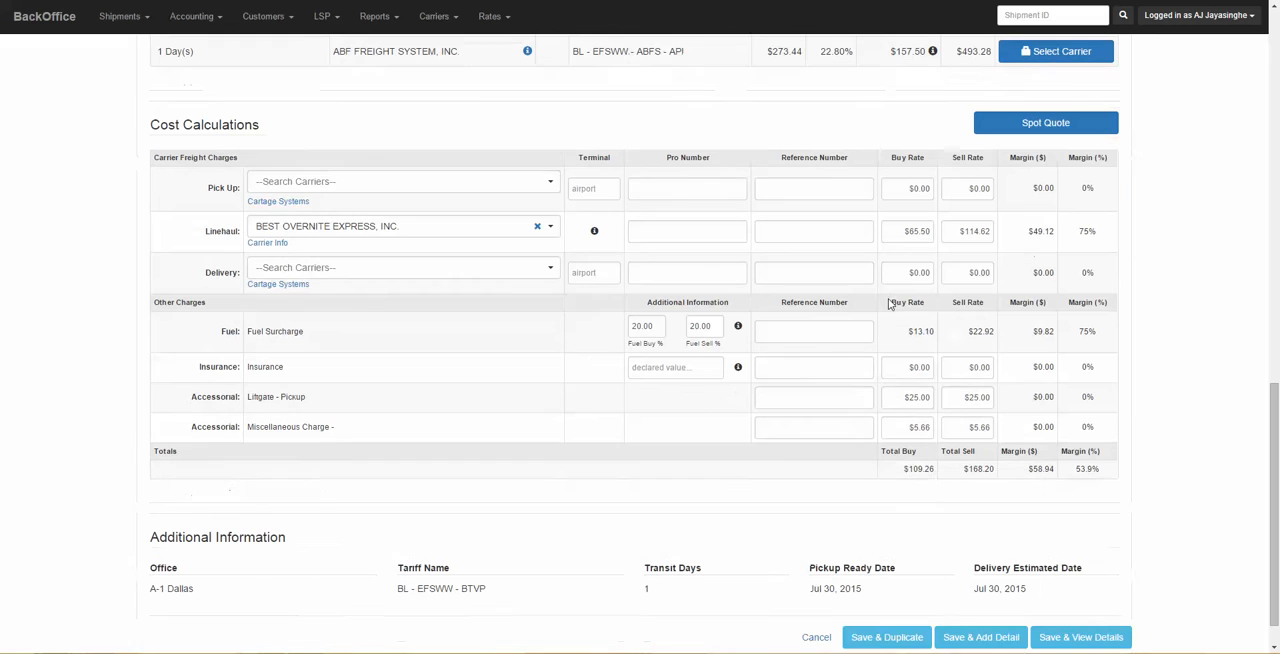
mouse_move(483, 337)
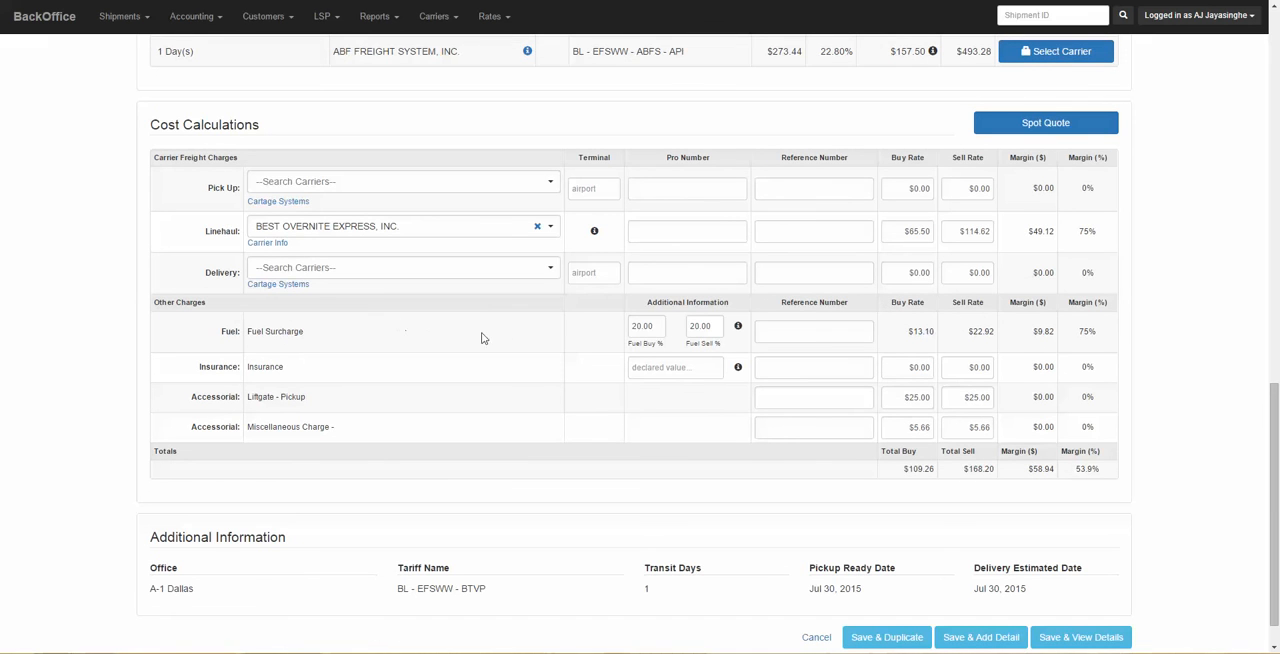
mouse_move(444, 380)
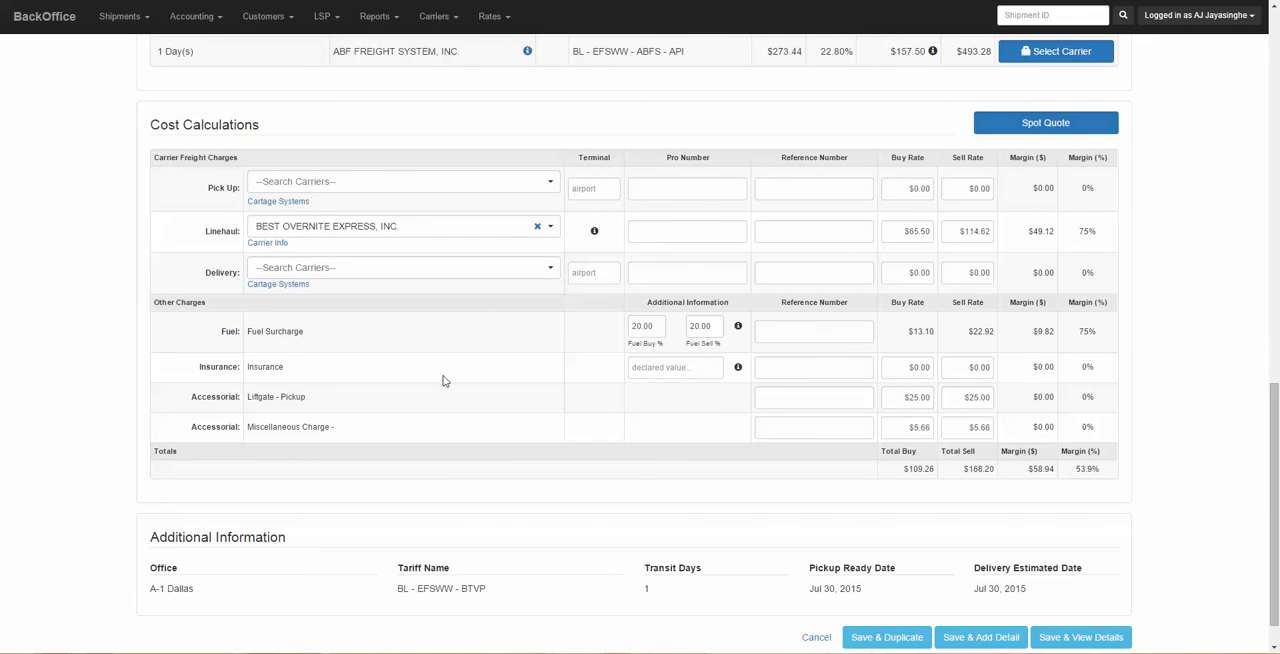
mouse_move(854, 390)
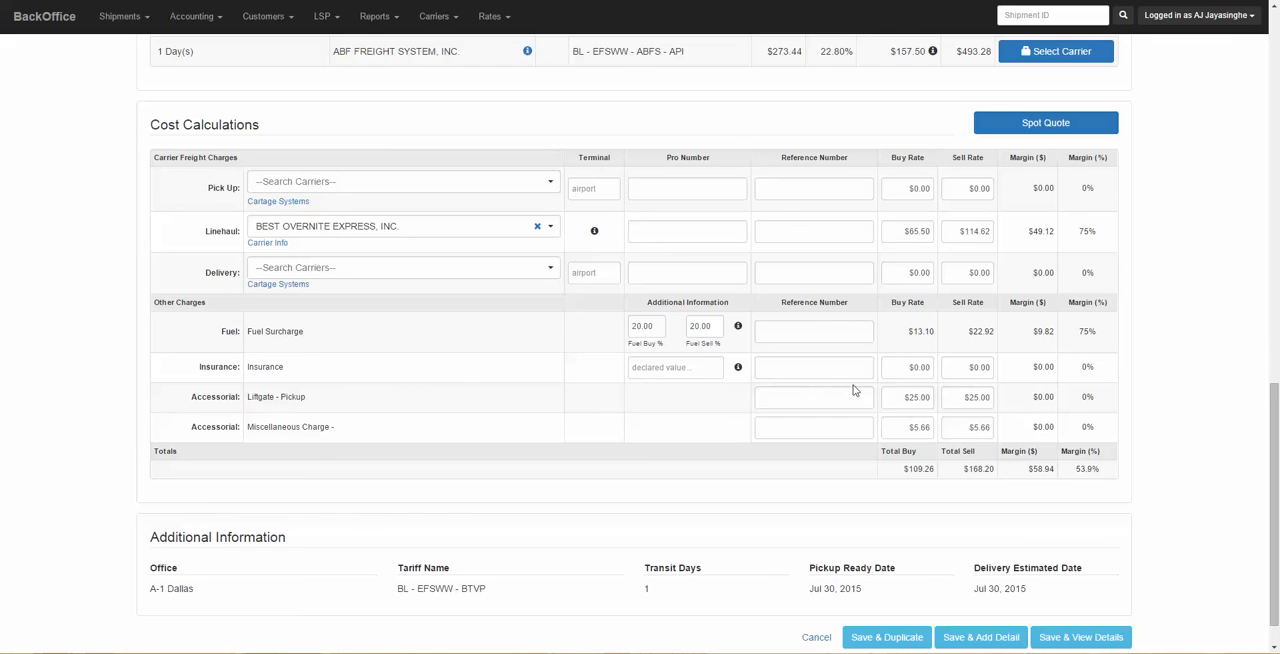
scroll(down, 3)
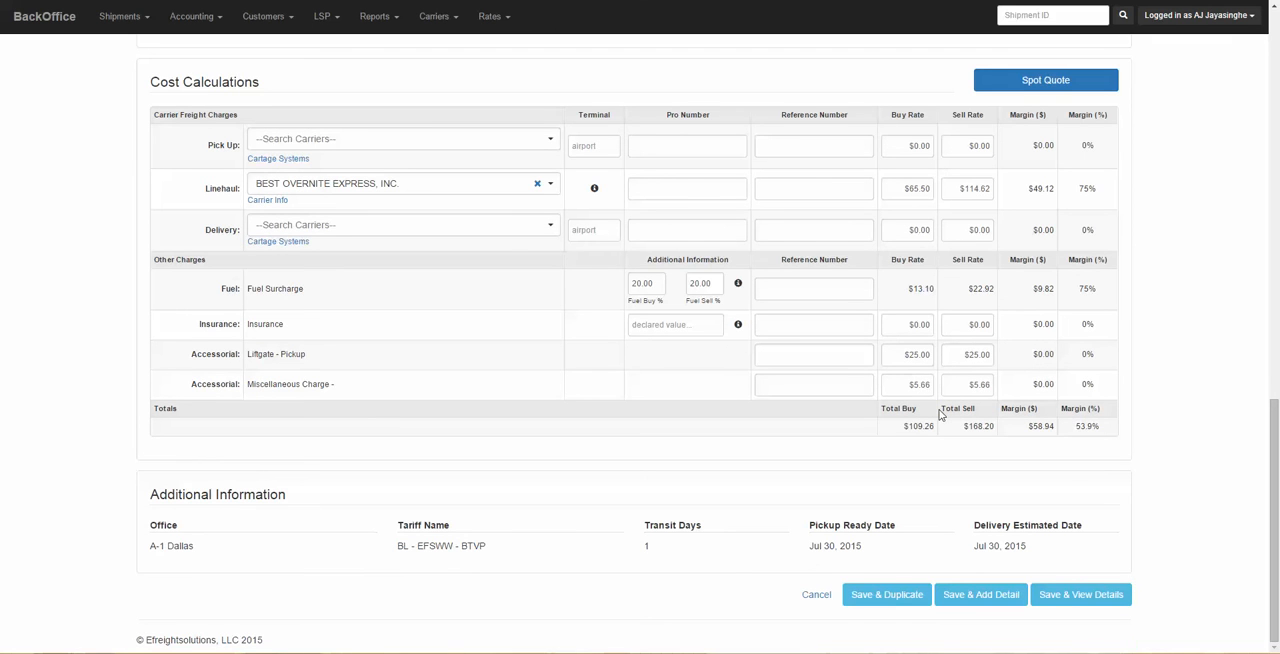
mouse_move(1052, 587)
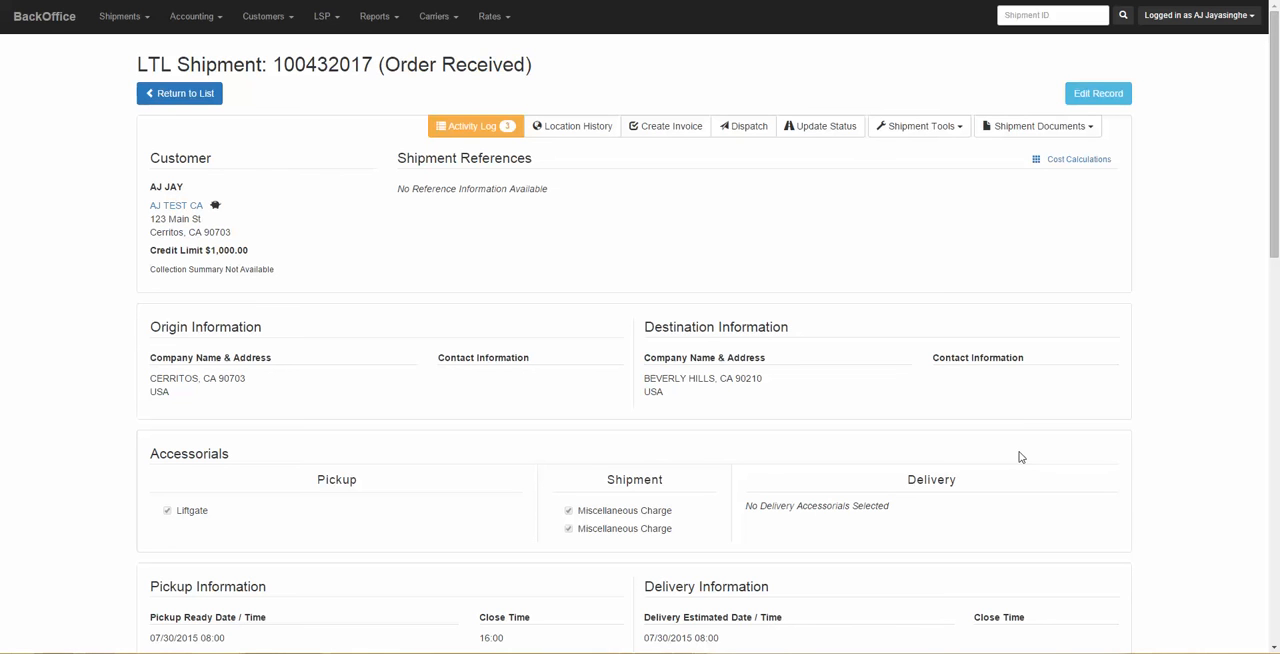
Display the Quote Sheet from the Shipment Documents list.
click(1037, 126)
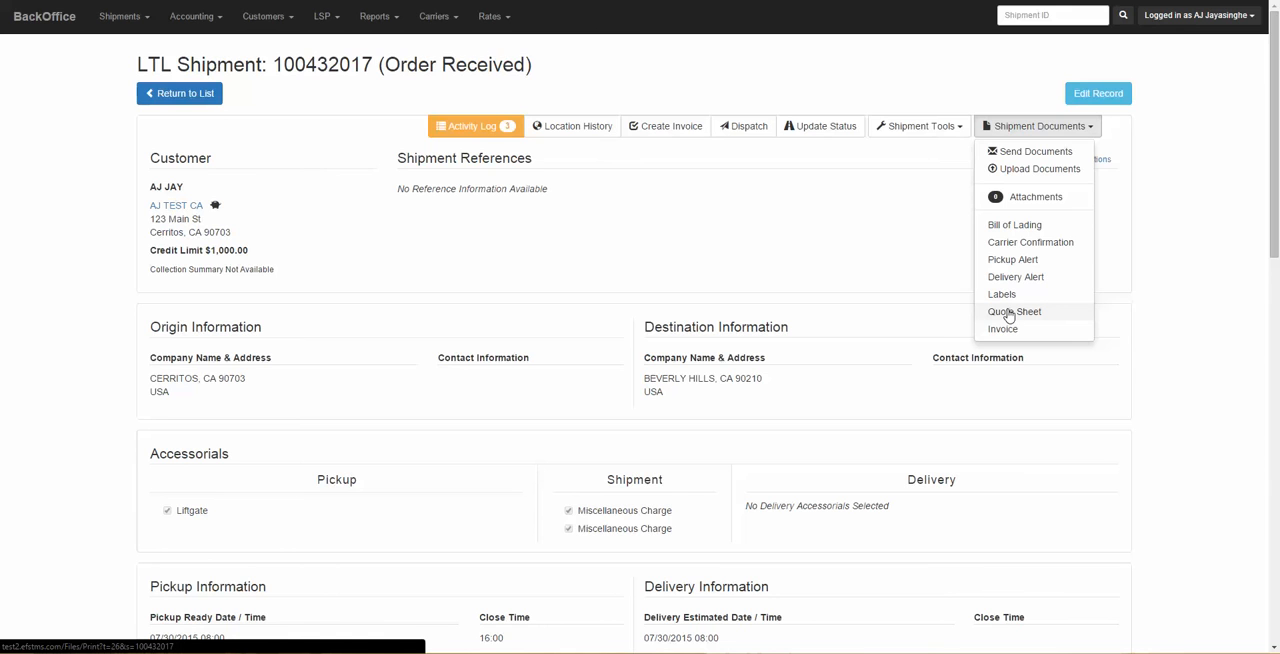
click(1014, 311)
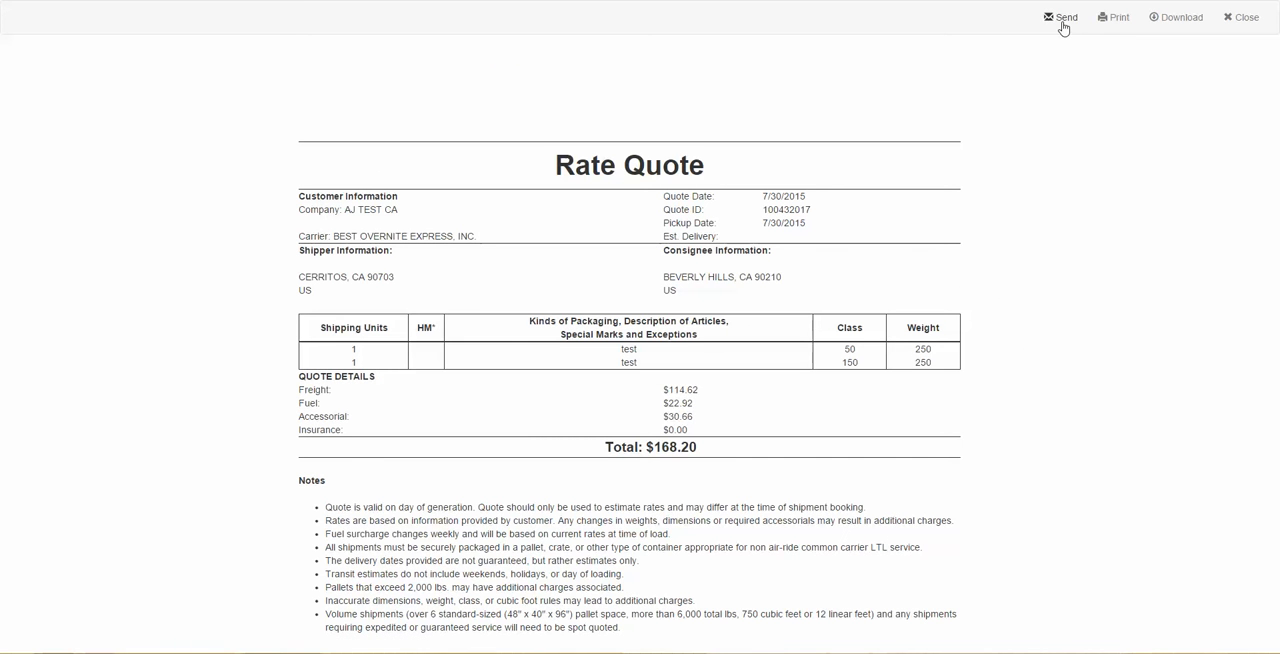
Email the rate quote sheet to the customer at 'aj@' via Send Documents.
click(1063, 16)
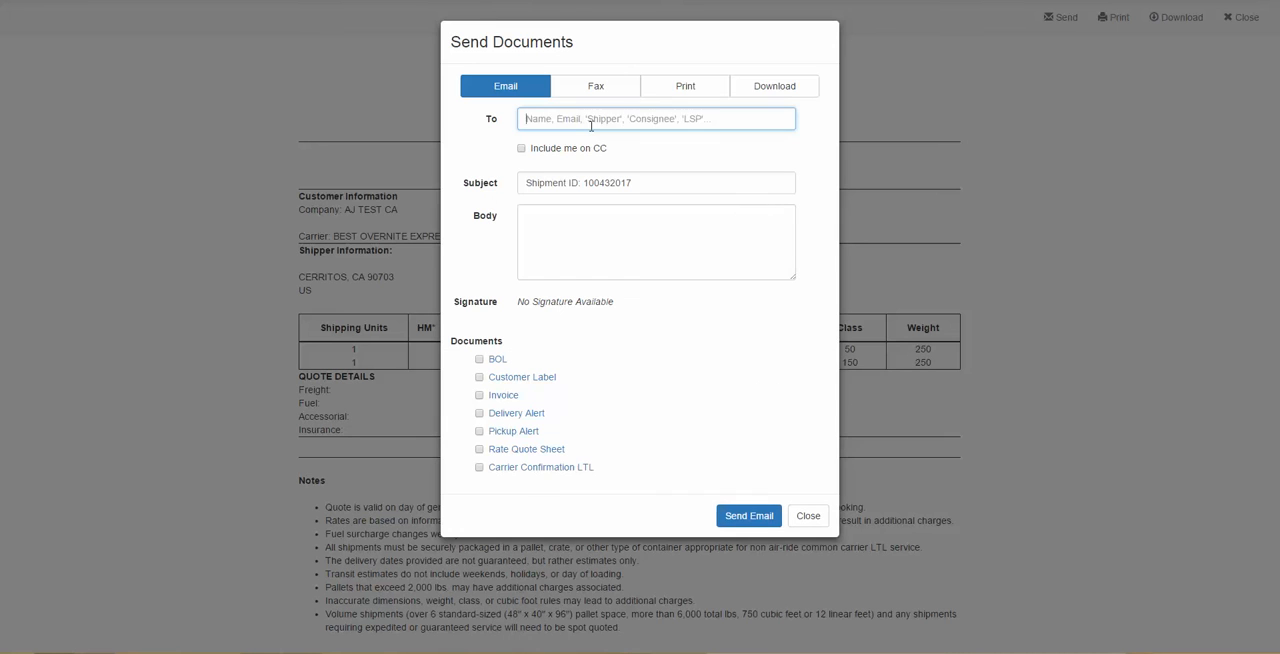
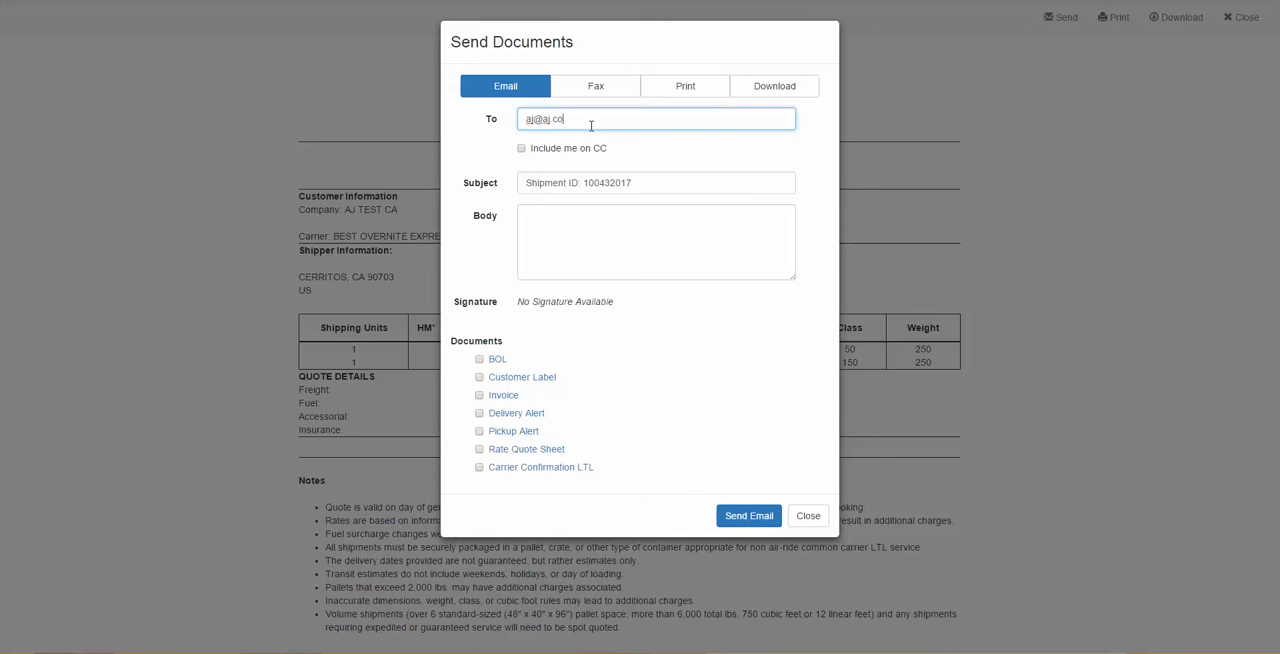
key(Enter)
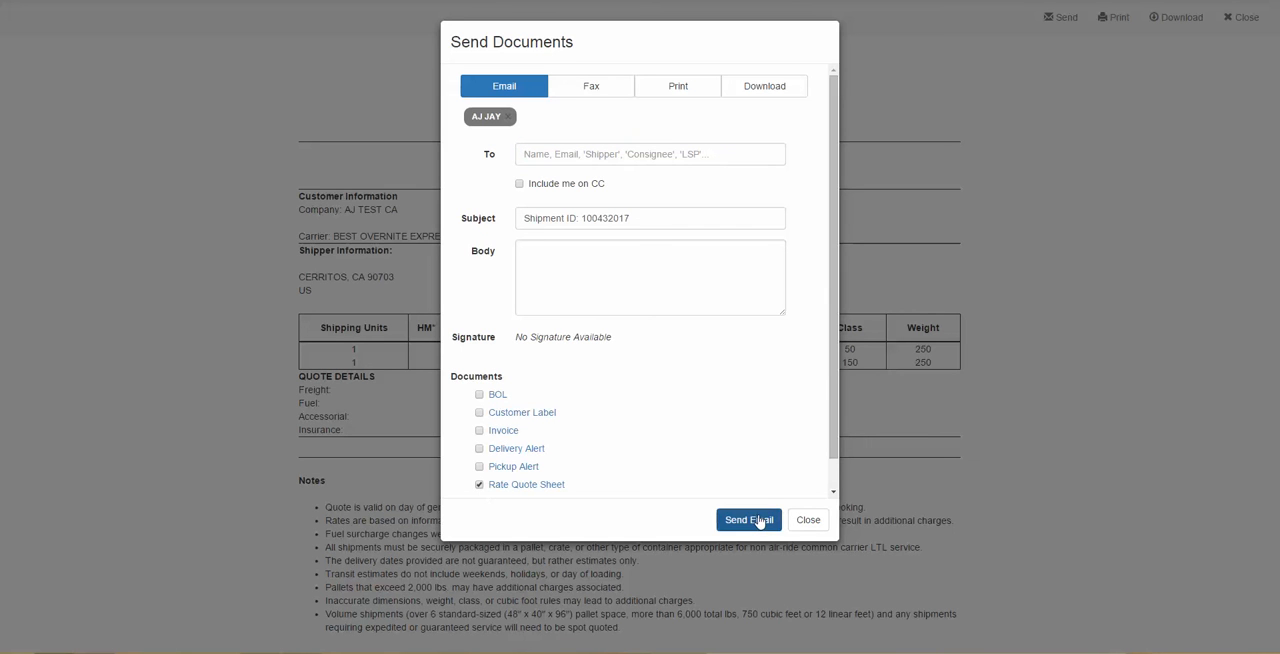
mouse_move(682, 498)
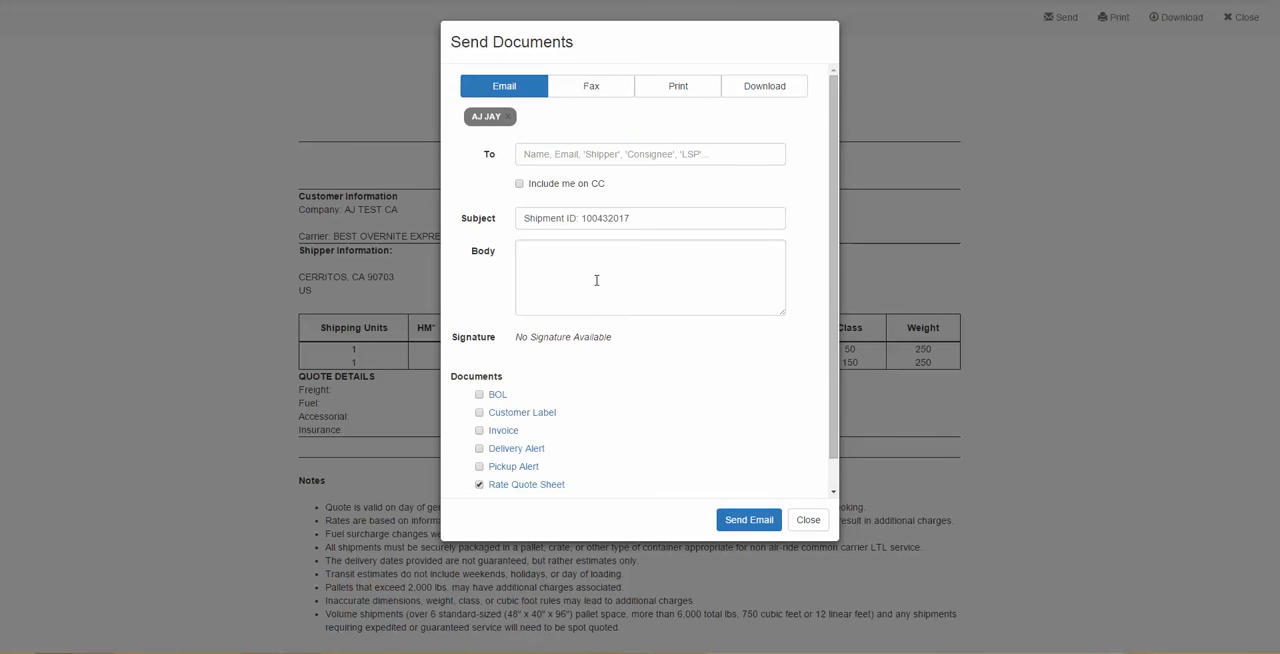
click(650, 278)
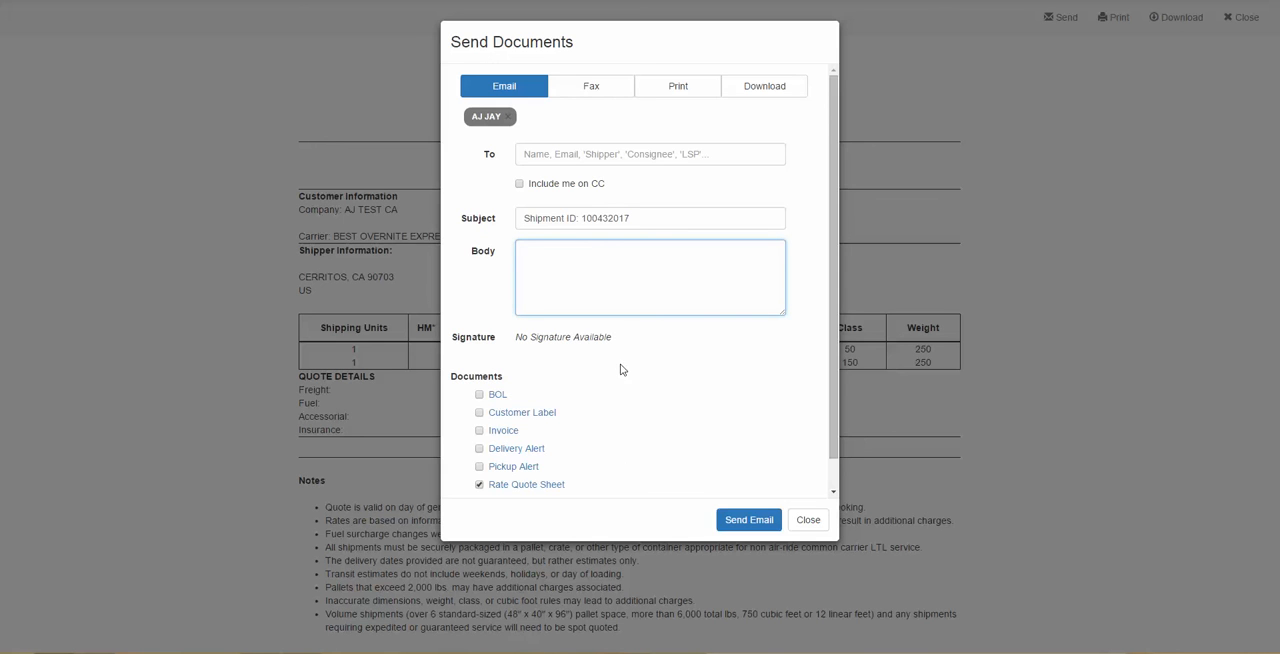
click(676, 85)
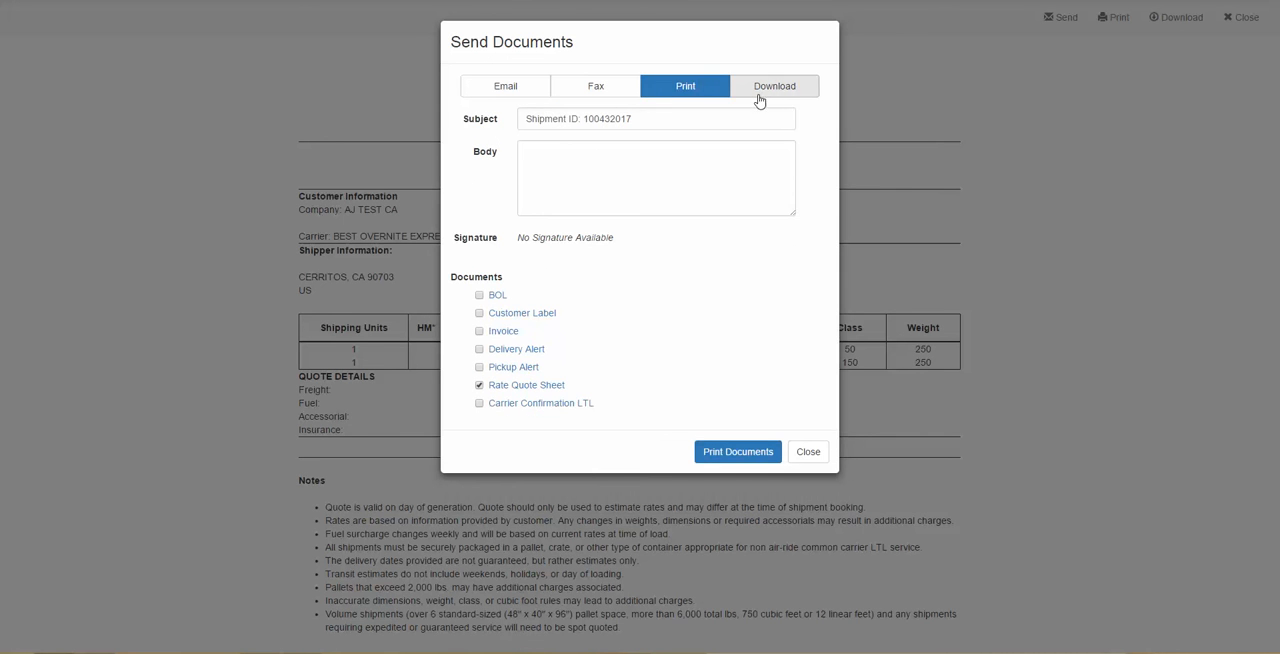
click(504, 85)
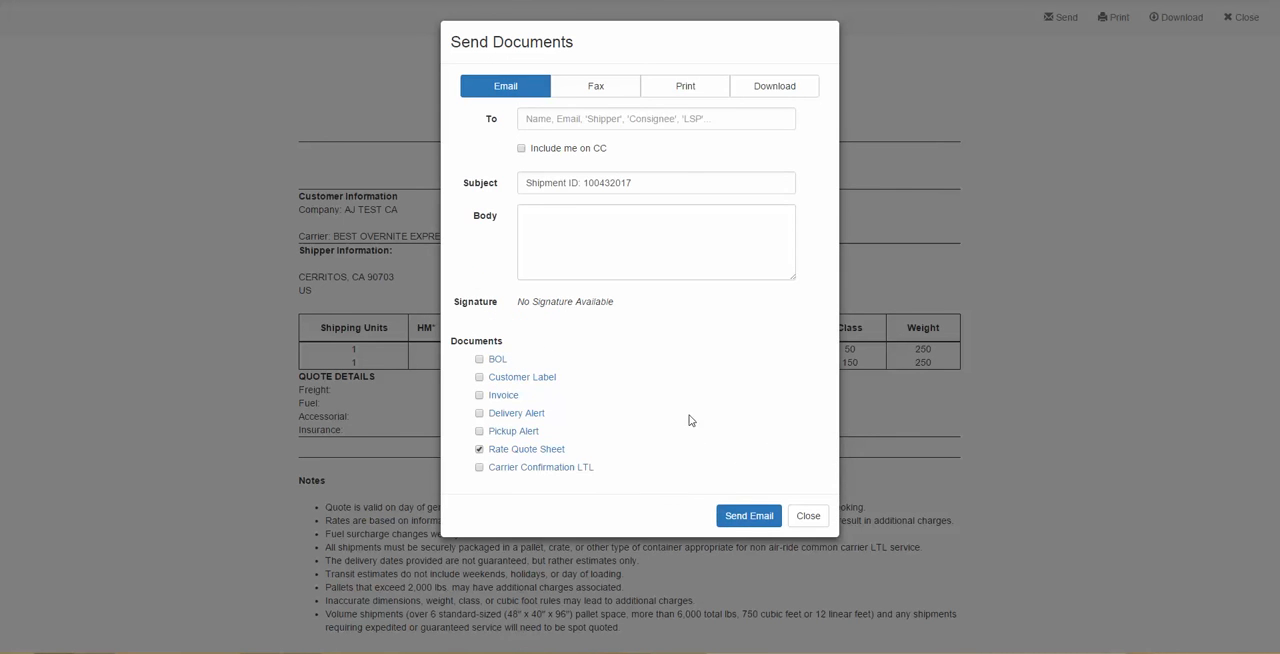
click(807, 515)
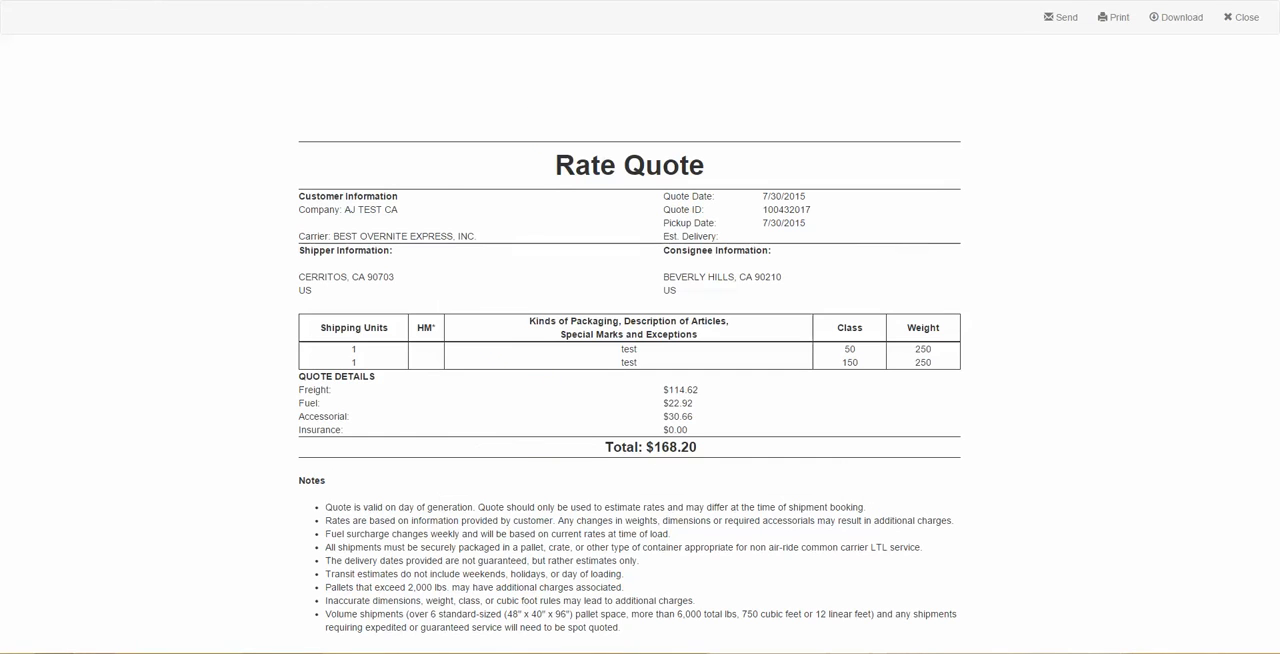
Close the rate quote viewer to return to shipment 100432017 details.
click(1240, 17)
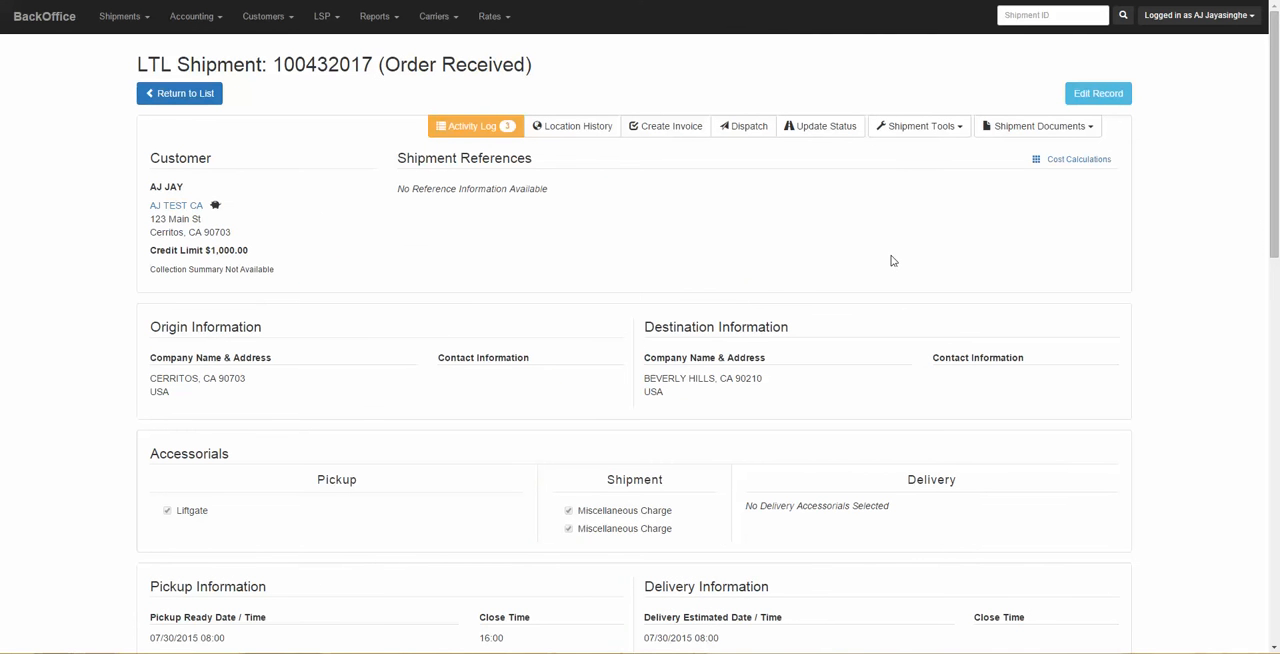
mouse_move(830, 145)
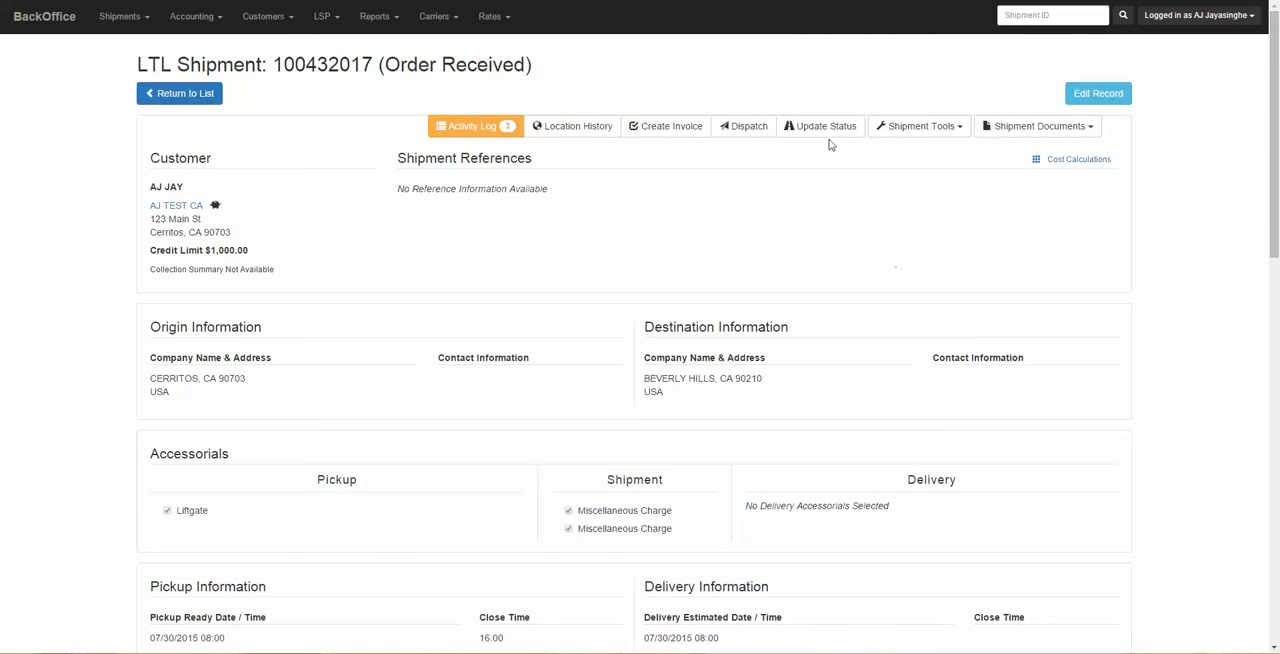
mouse_move(862, 223)
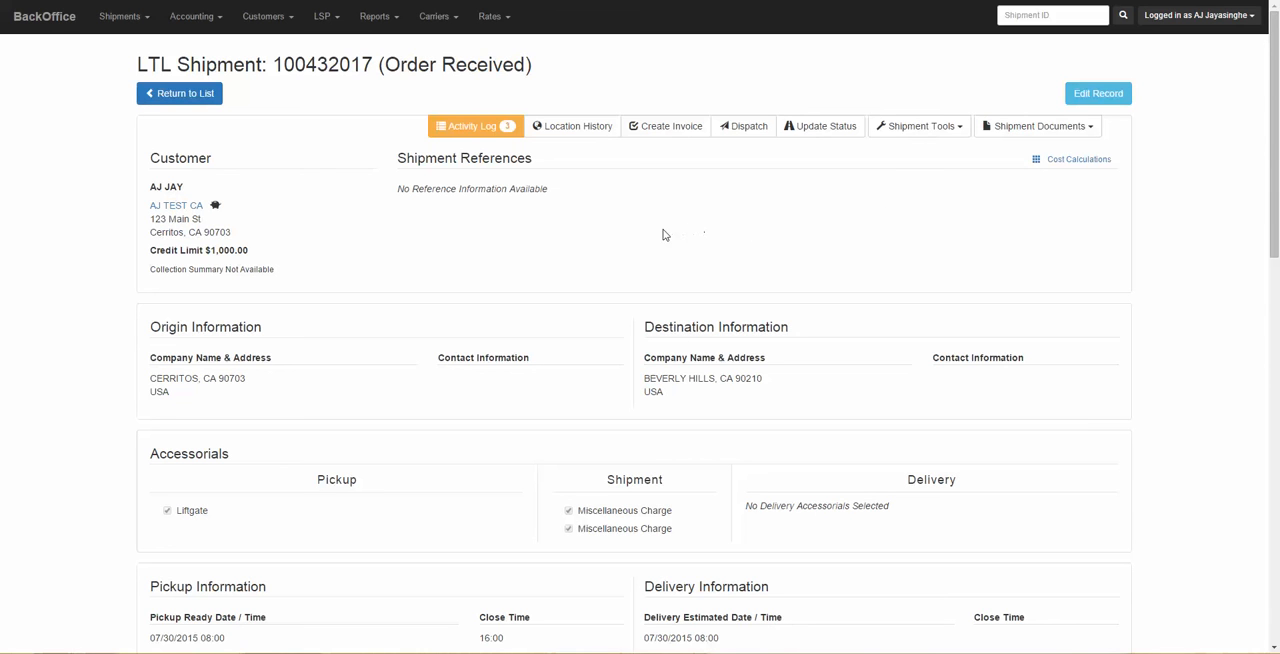
mouse_move(611, 221)
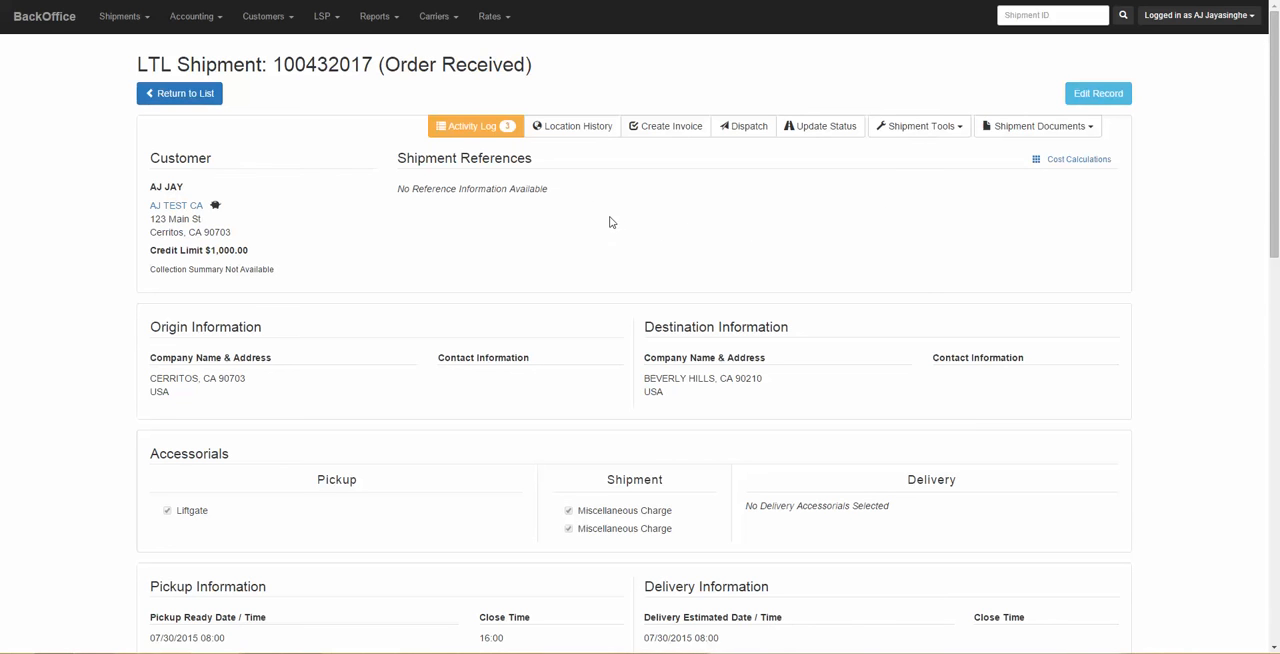
mouse_move(740, 278)
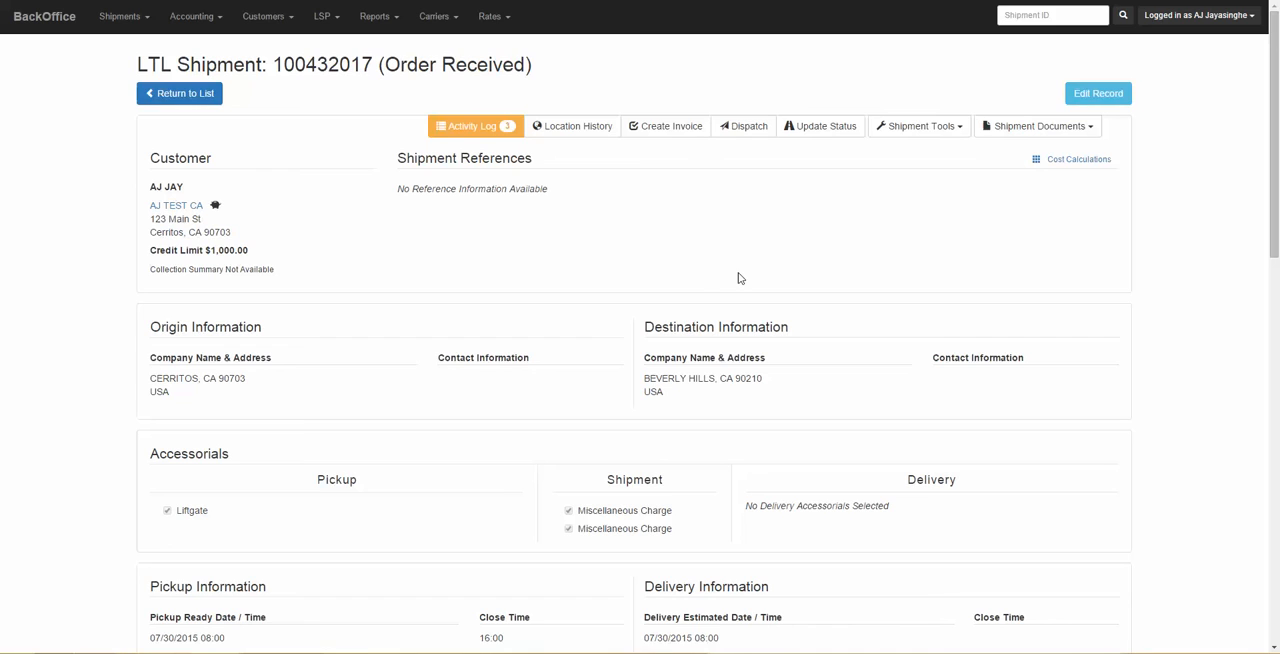